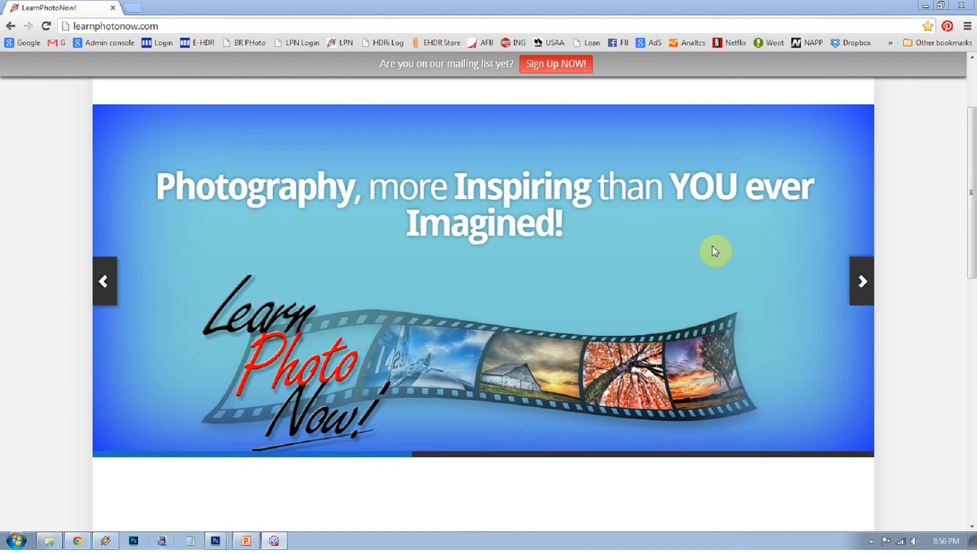
mouse_move(660, 161)
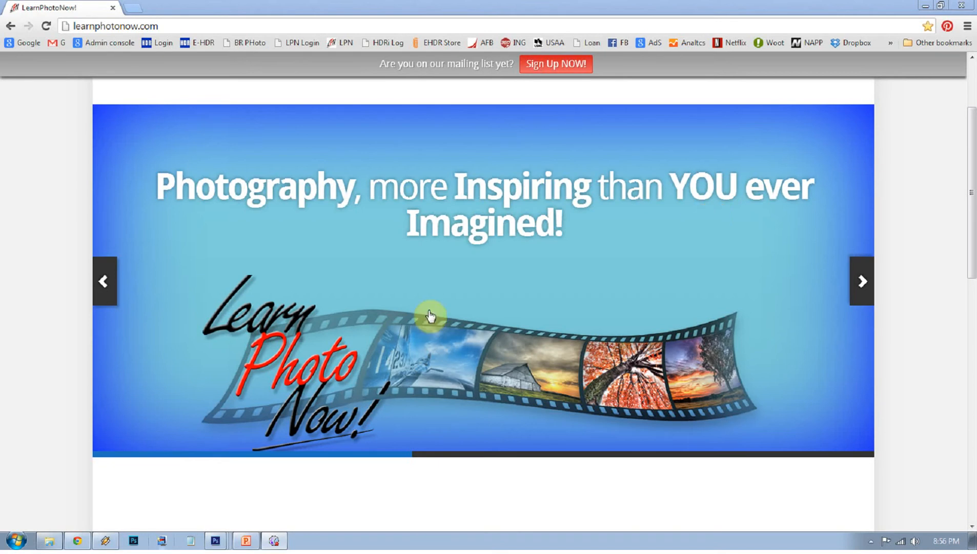
mouse_move(305, 399)
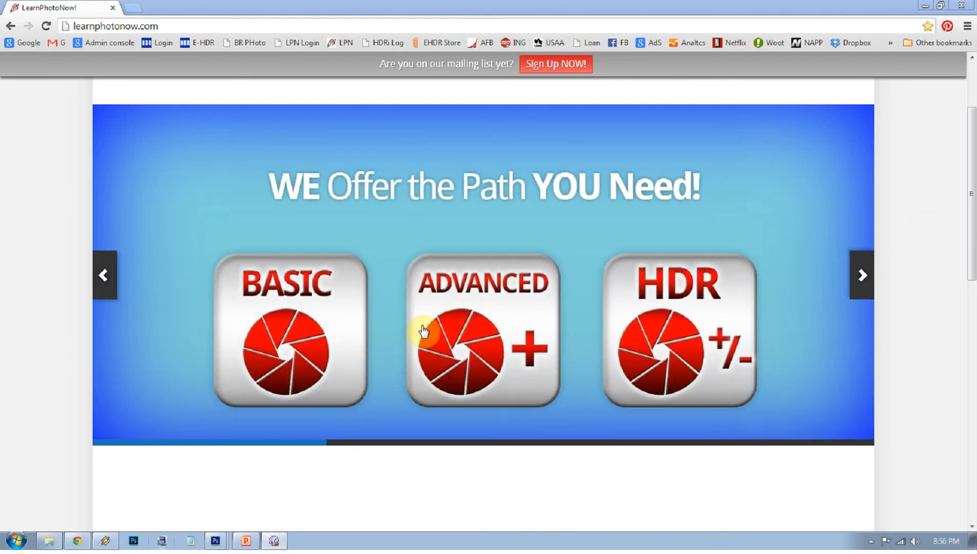
mouse_move(641, 323)
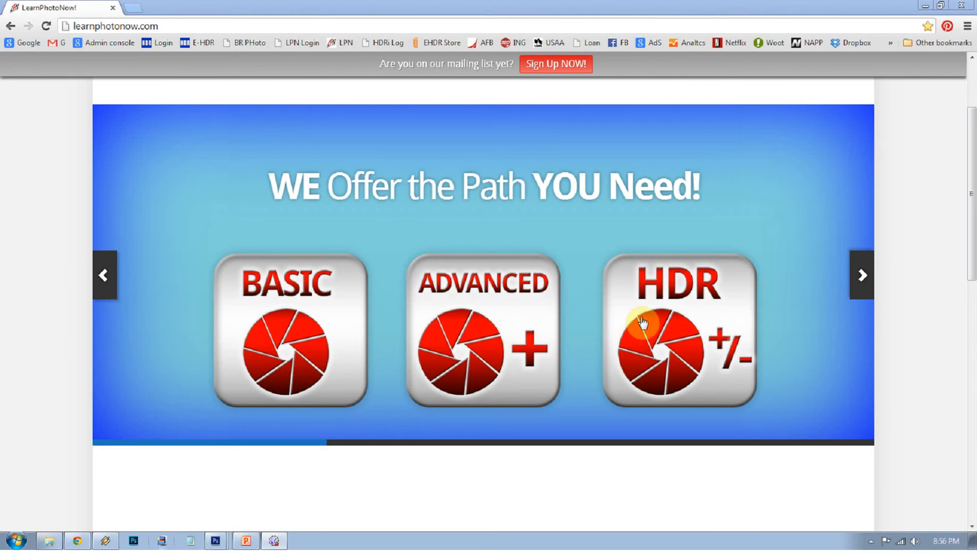
mouse_move(293, 536)
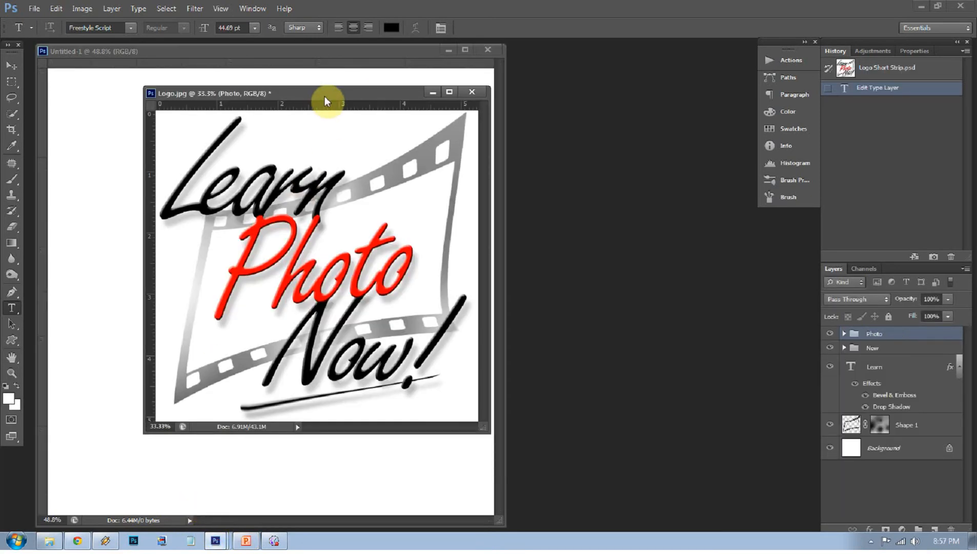
Step: Drag the Learn Photo Now logo window aside to the right
left_click_drag(324, 92, 548, 103)
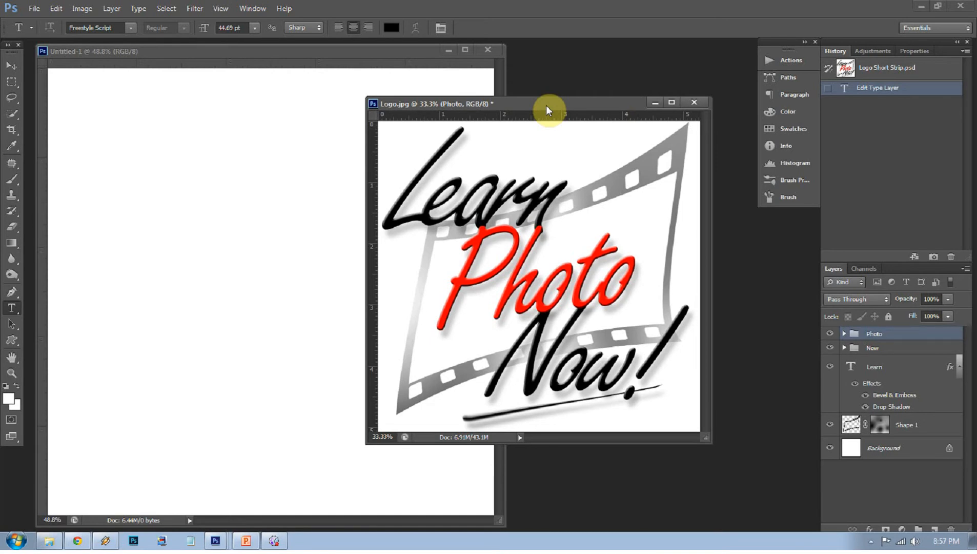
mouse_move(362, 60)
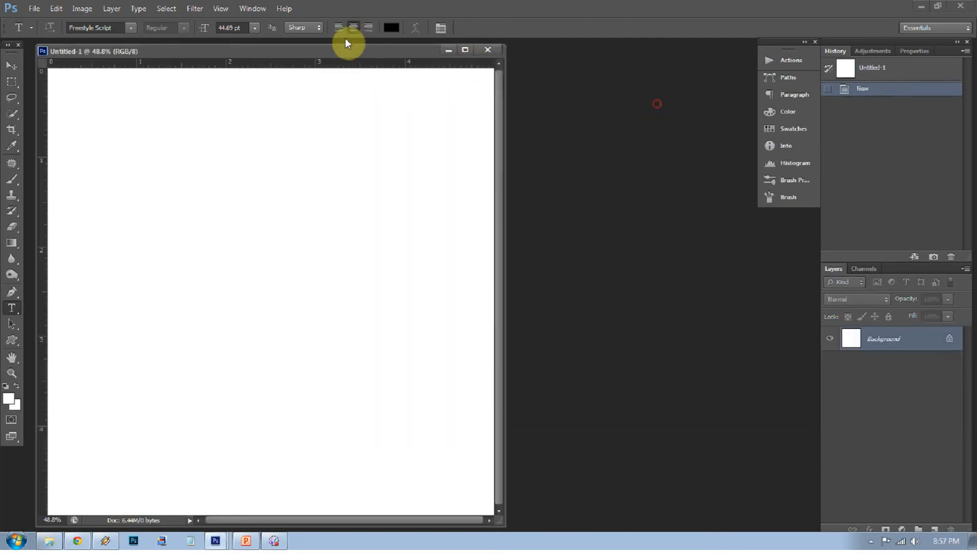
Step: Centre the blank document and toggle the white Background layer's visibility off and back on
left_click_drag(346, 52, 443, 52)
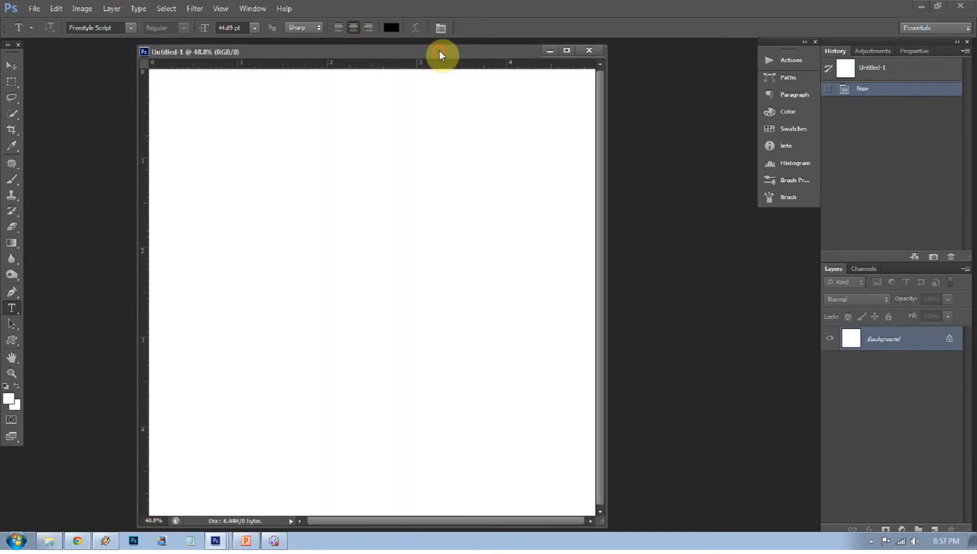
mouse_move(762, 359)
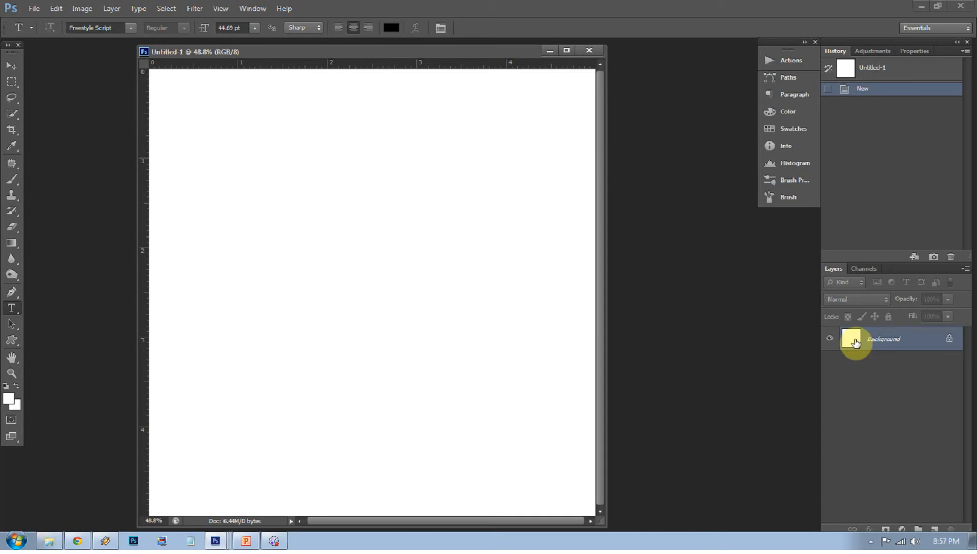
mouse_move(855, 341)
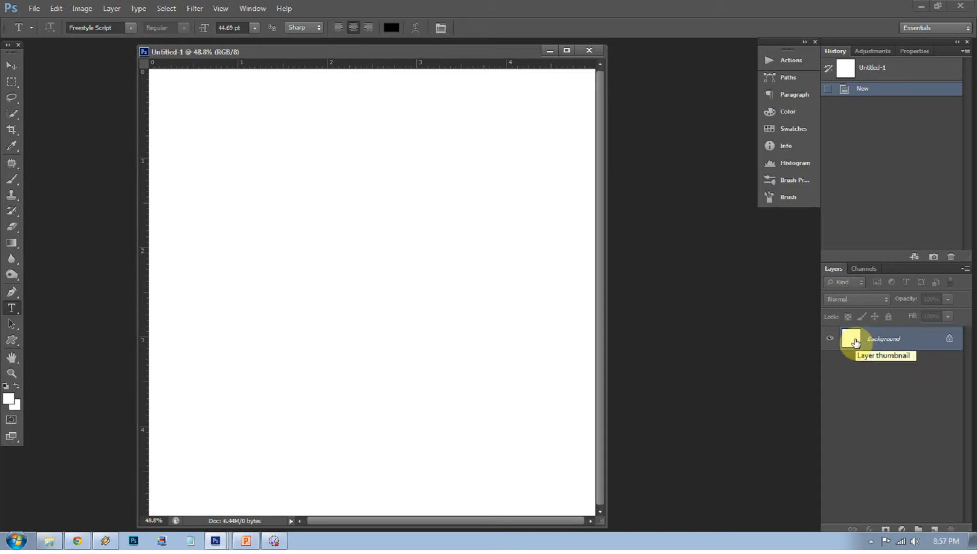
mouse_move(855, 347)
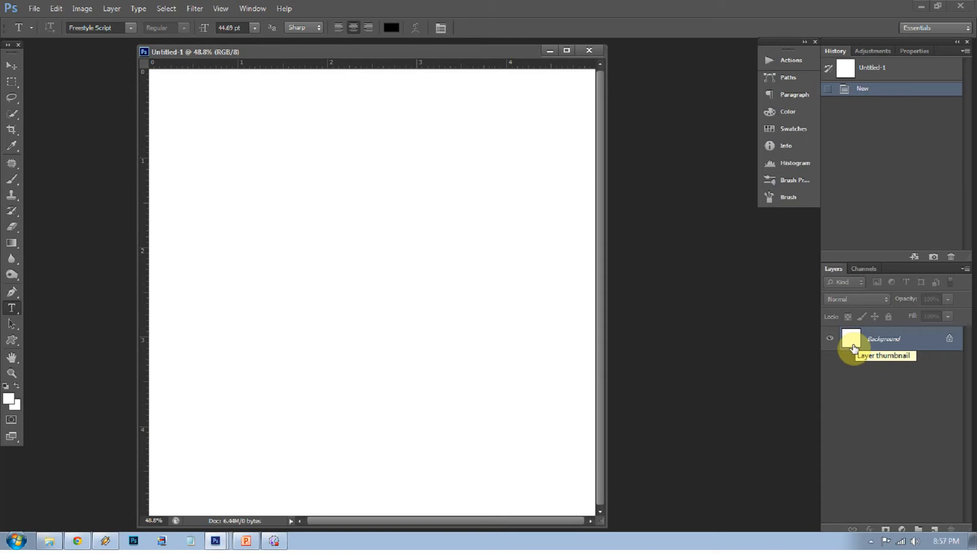
mouse_move(855, 348)
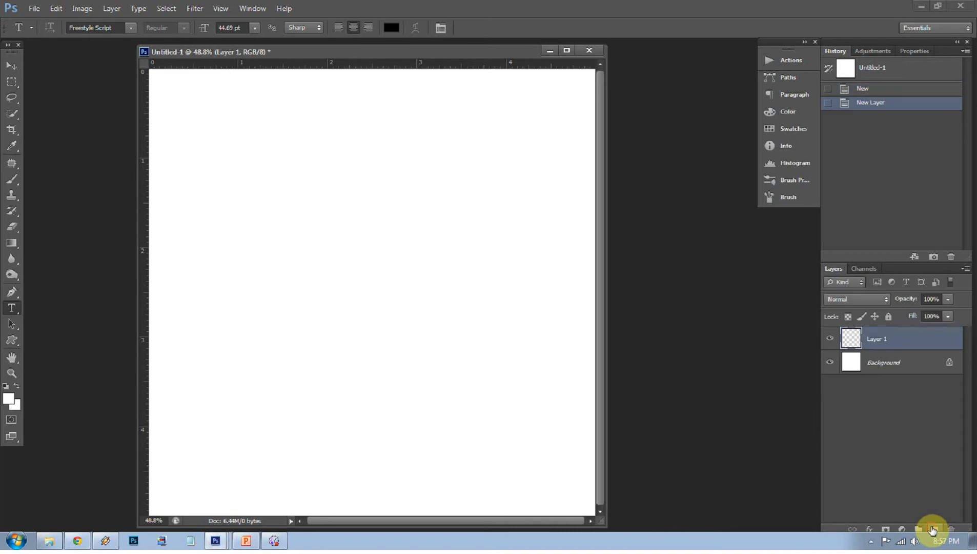
mouse_move(892, 433)
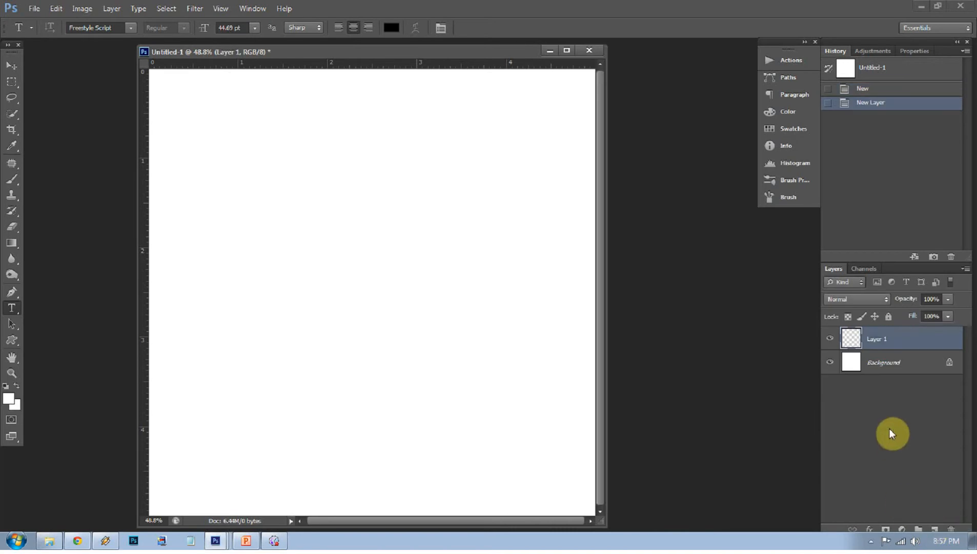
left_click(829, 362)
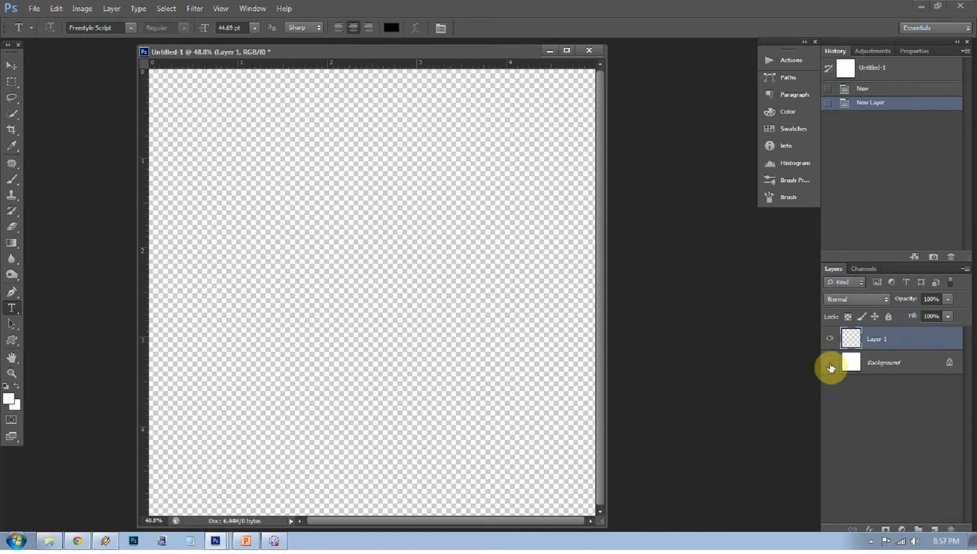
mouse_move(830, 362)
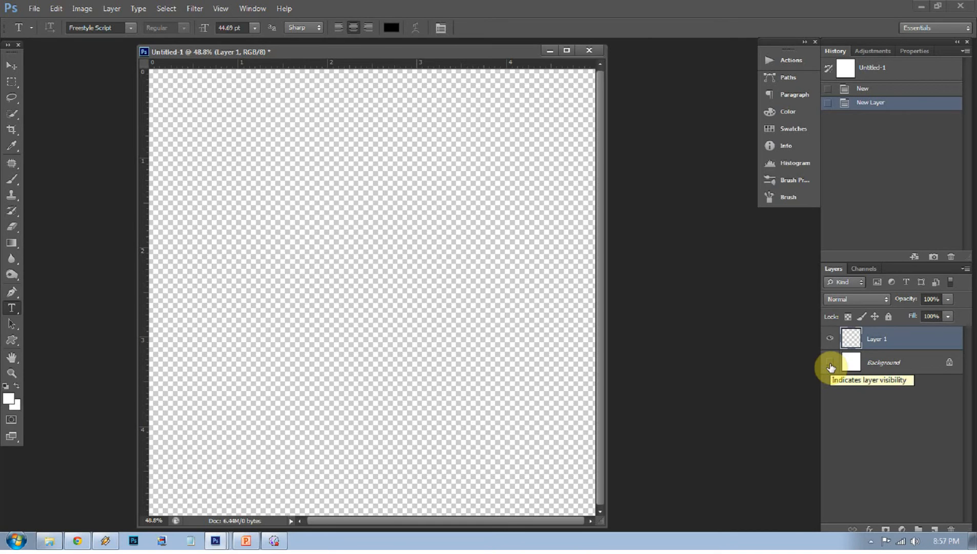
left_click(830, 362)
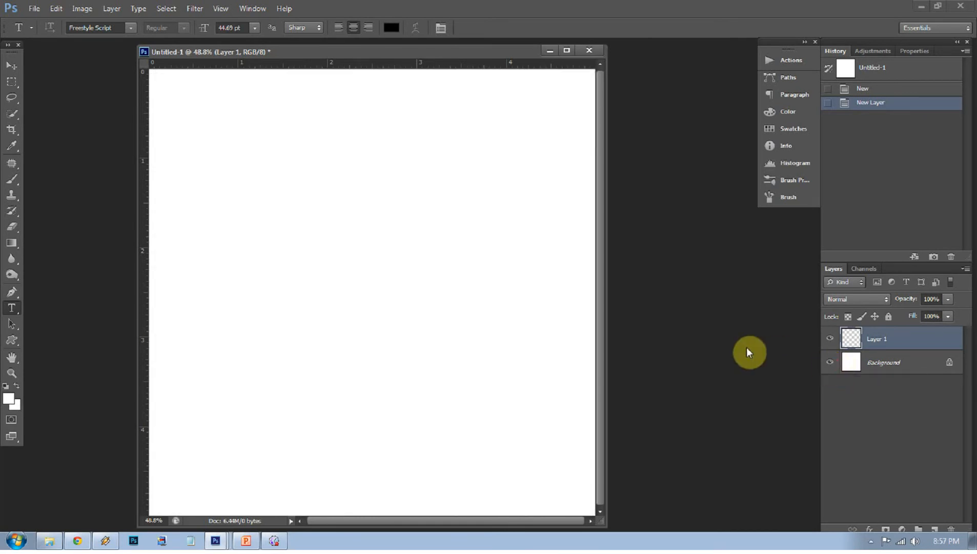
mouse_move(12, 373)
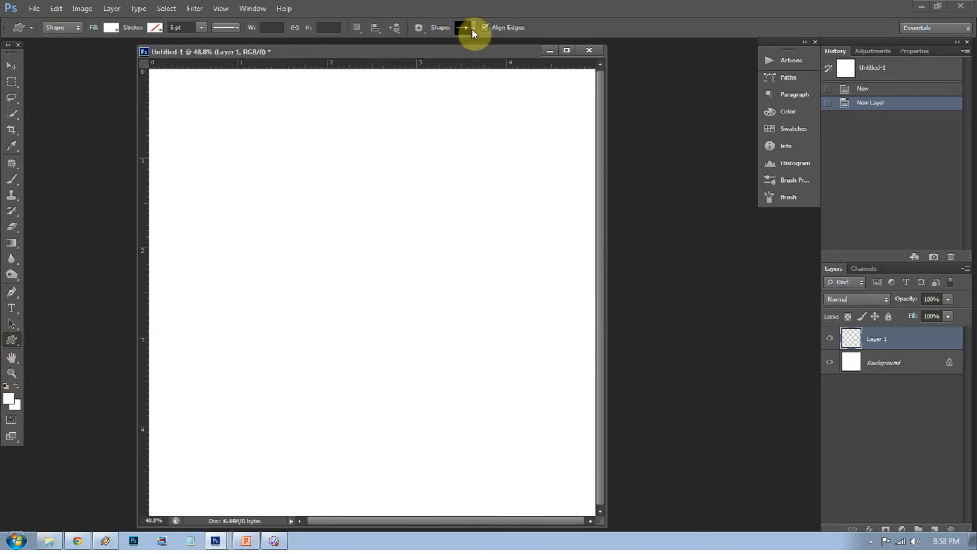
Step: Draw a large film-frame custom shape across the canvas and restore default black and white colours
left_click(463, 27)
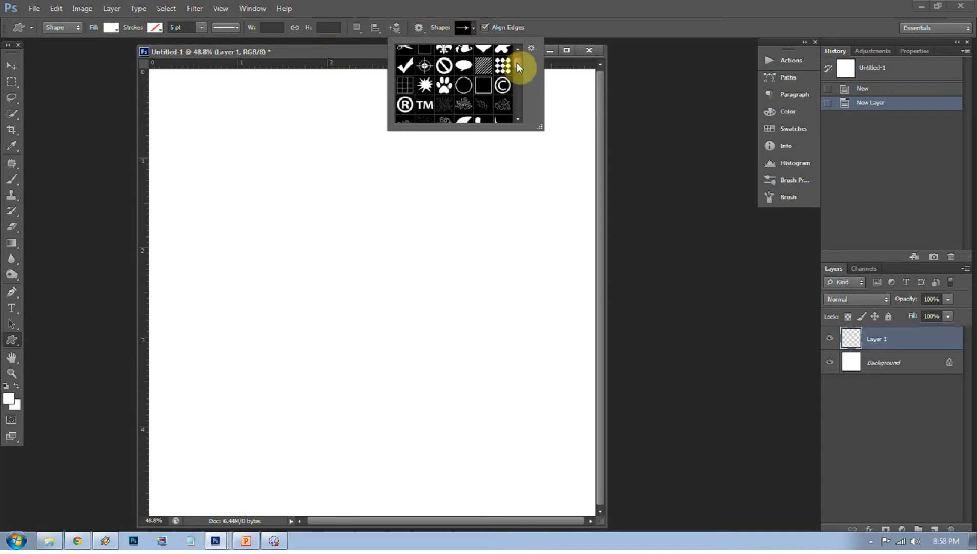
scroll("down", 3)
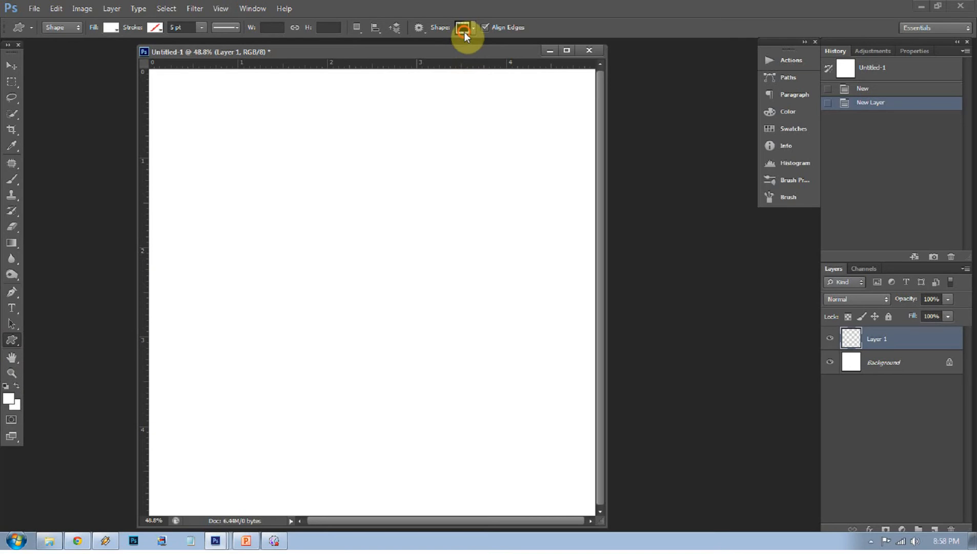
left_click_drag(186, 158, 239, 202)
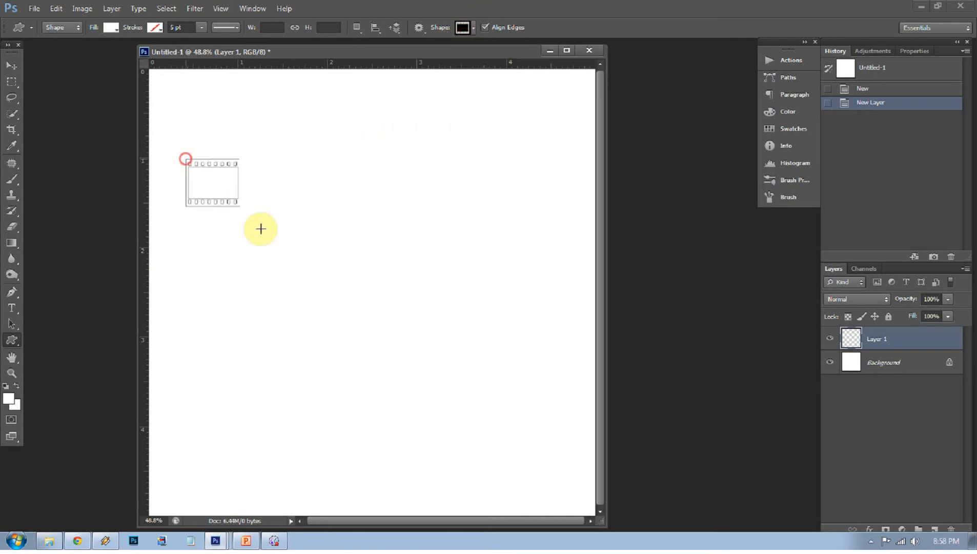
left_click_drag(186, 158, 593, 404)
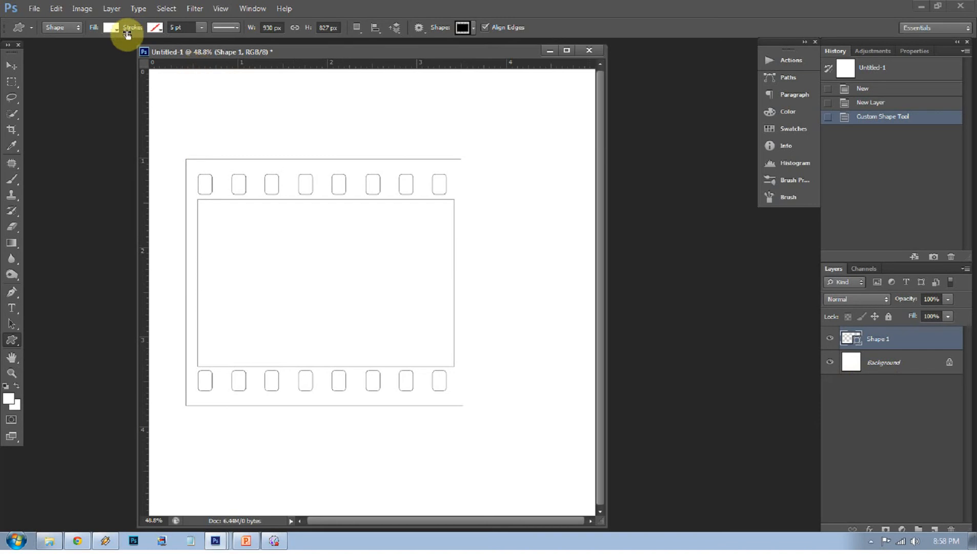
mouse_move(373, 248)
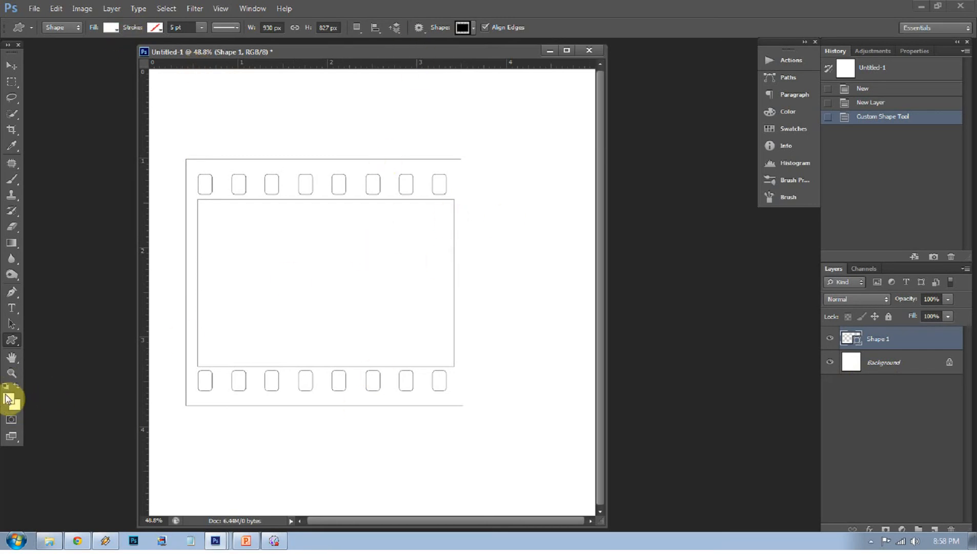
left_click(111, 27)
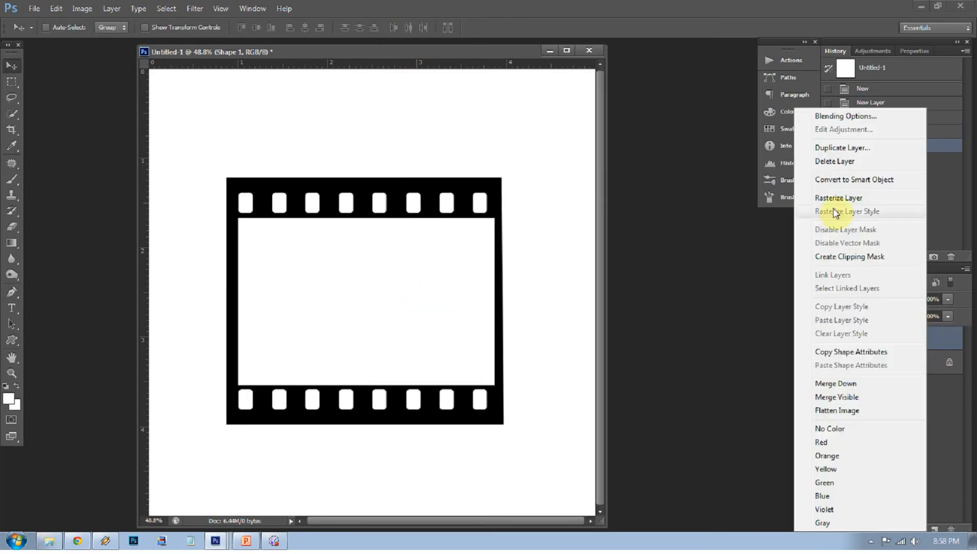
Step: Rasterize the Shape 1 film strip and warp its corners into a curved, skewed frame
left_click(839, 198)
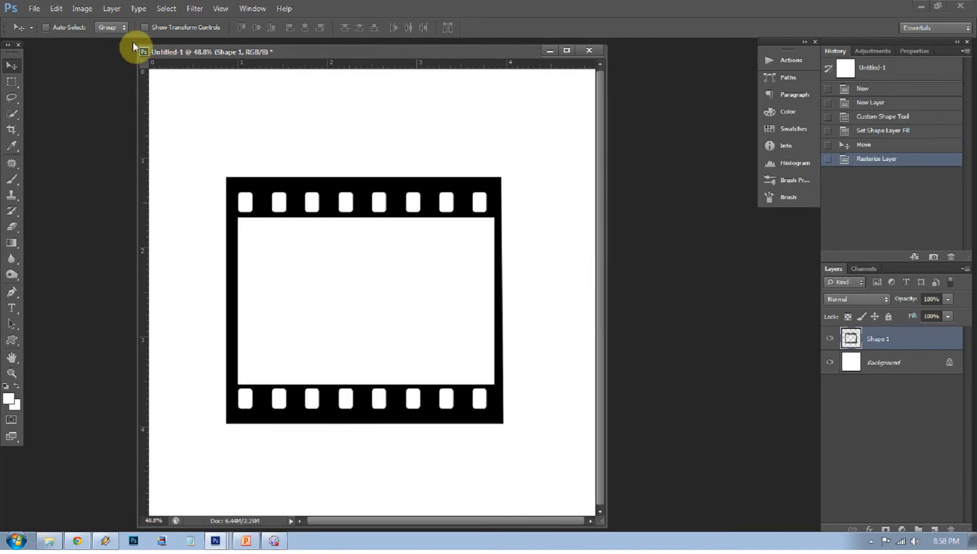
left_click(55, 8)
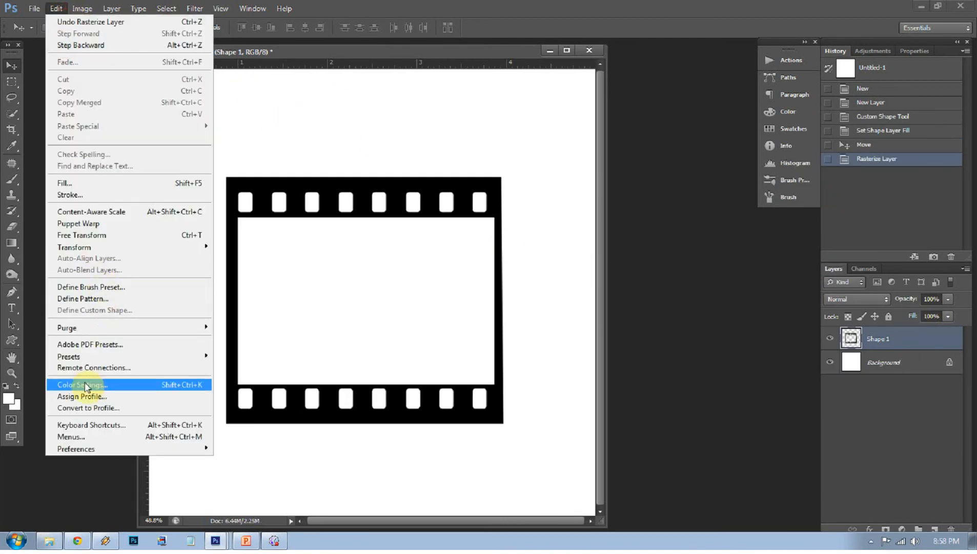
mouse_move(73, 248)
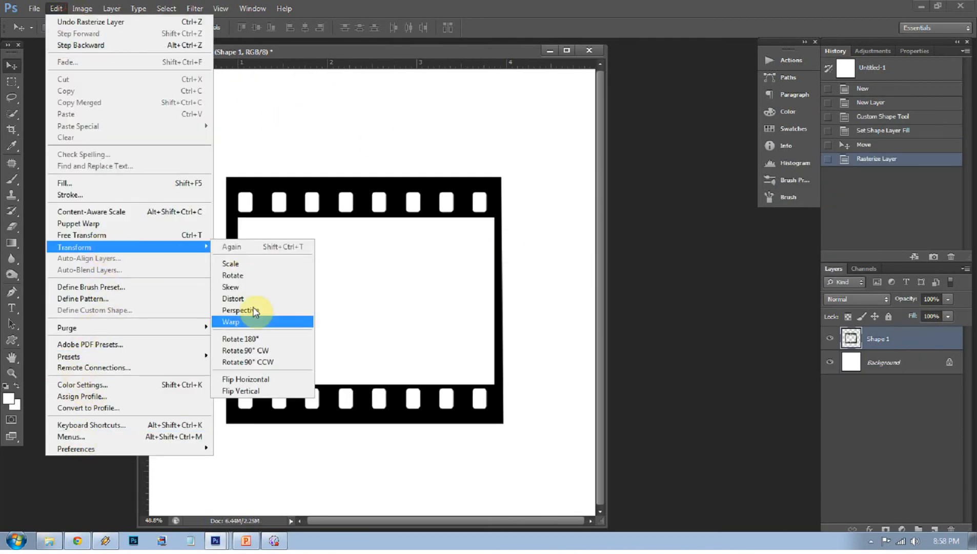
left_click(231, 321)
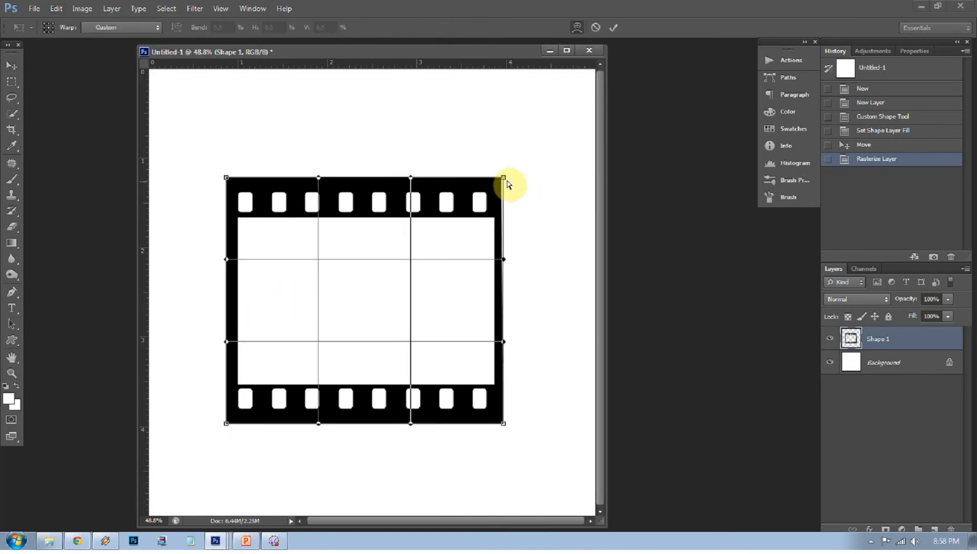
left_click_drag(503, 179, 529, 134)
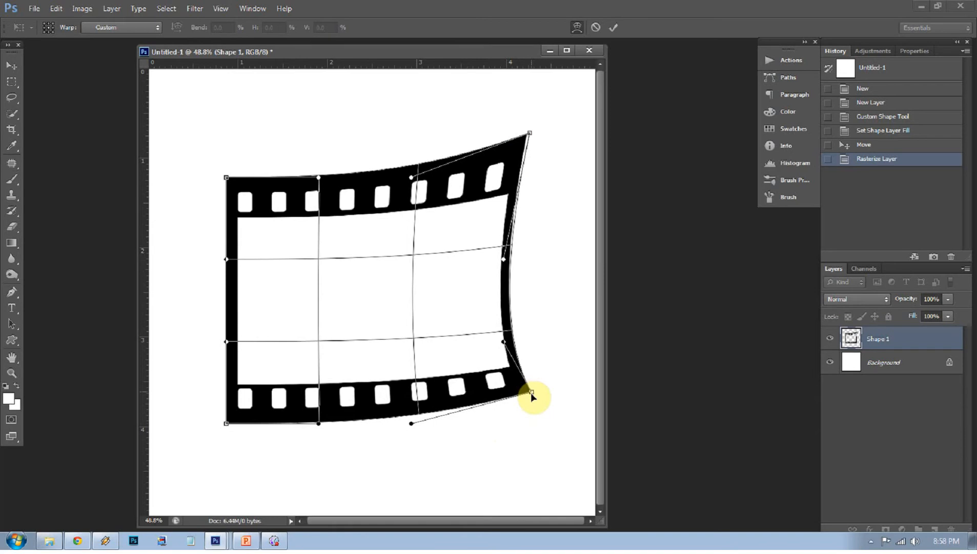
left_click_drag(529, 392, 215, 446)
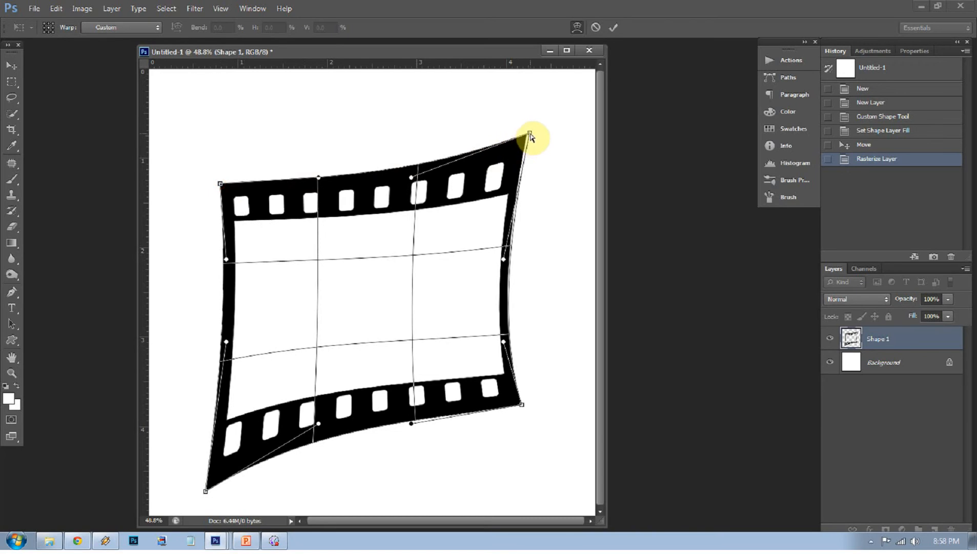
left_click_drag(530, 136, 577, 95)
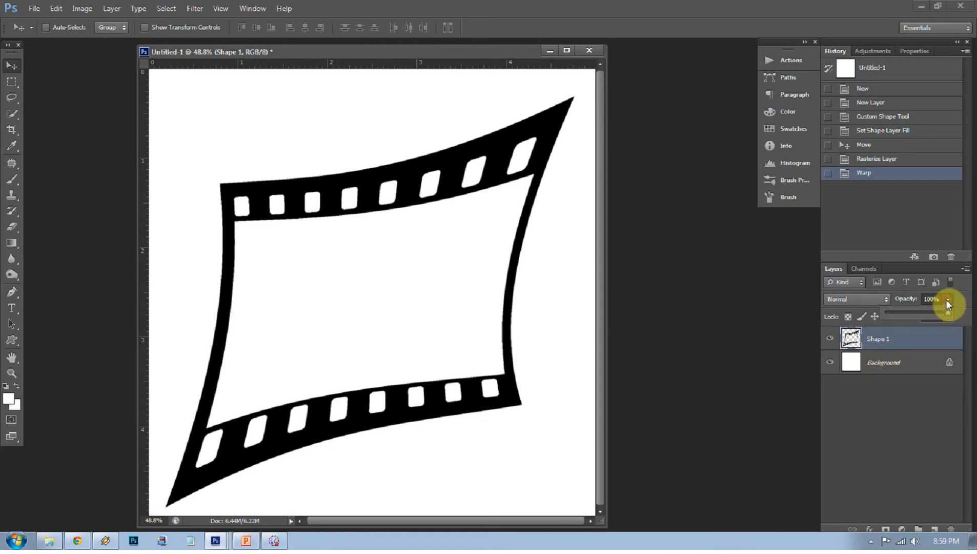
Step: Lower the Shape 1 film strip layer's opacity to about 30%
left_click_drag(948, 305, 924, 320)
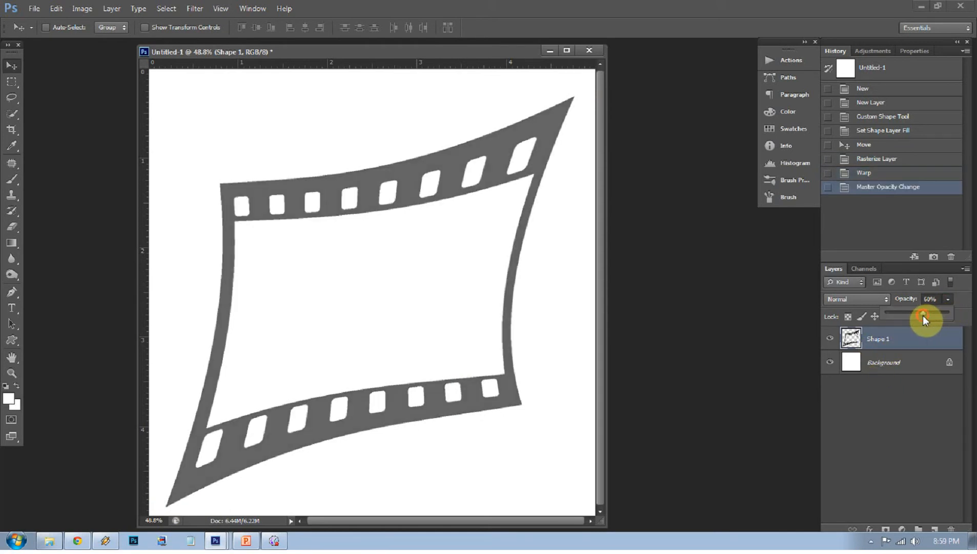
left_click_drag(926, 320, 920, 320)
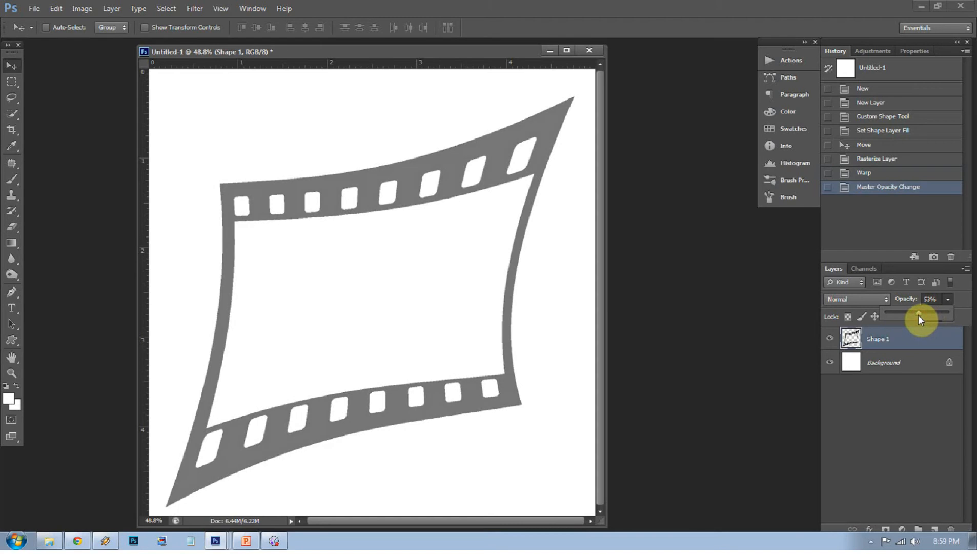
left_click_drag(922, 312, 907, 314)
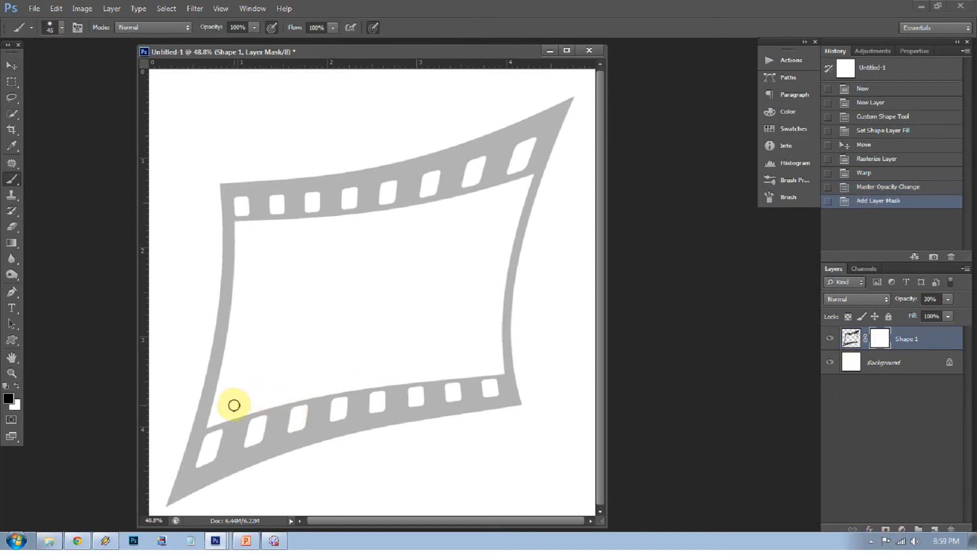
Step: Set the foreground colour to grey b0b0b0 for mask painting and open the mask Properties
left_click(7, 399)
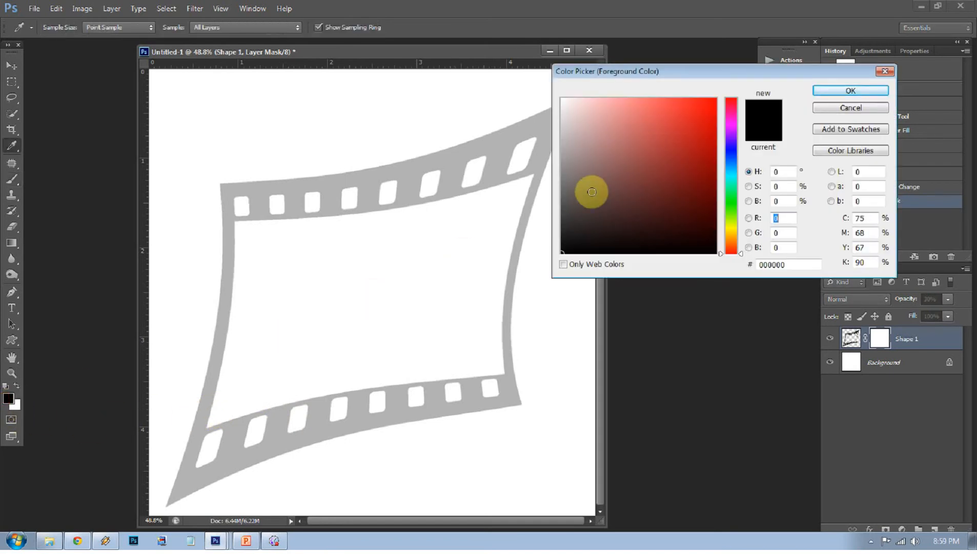
left_click(849, 91)
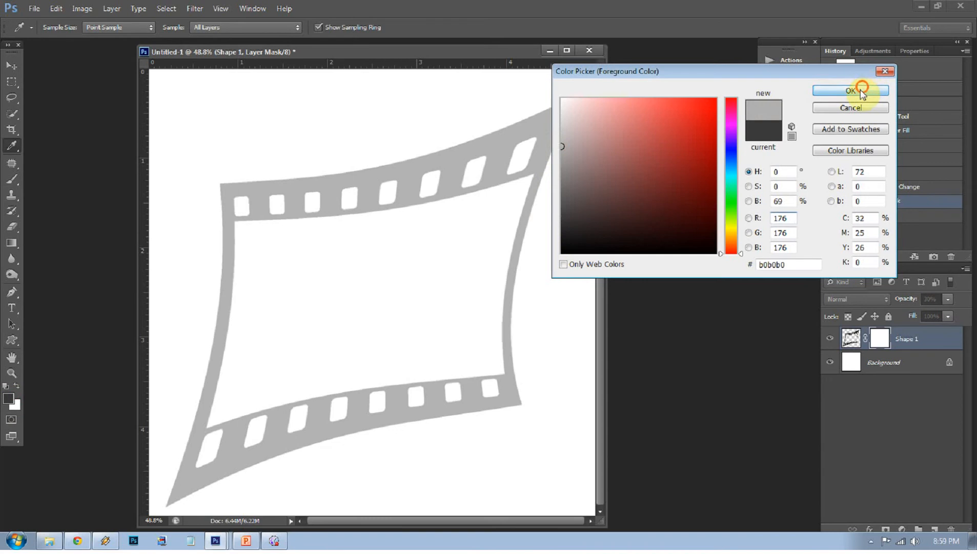
left_click(850, 90)
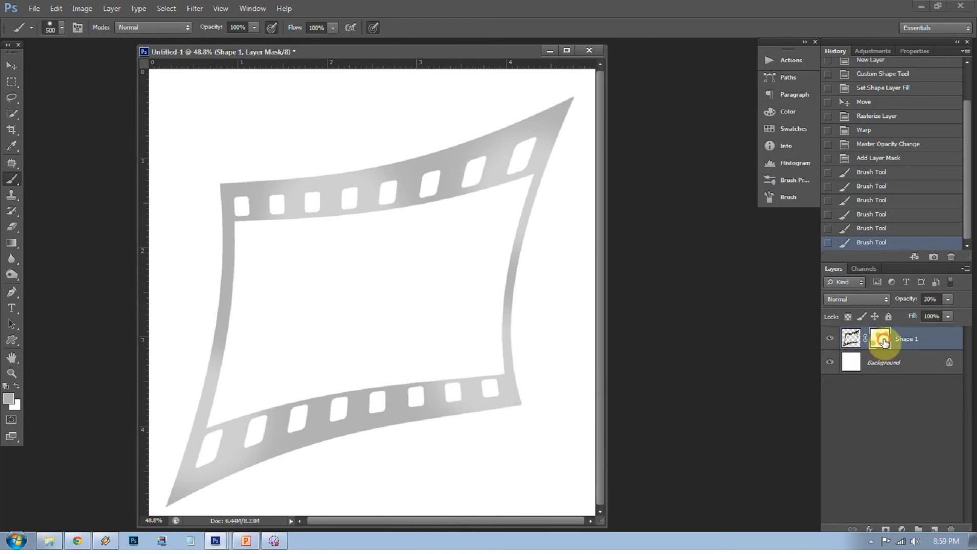
left_click(882, 338)
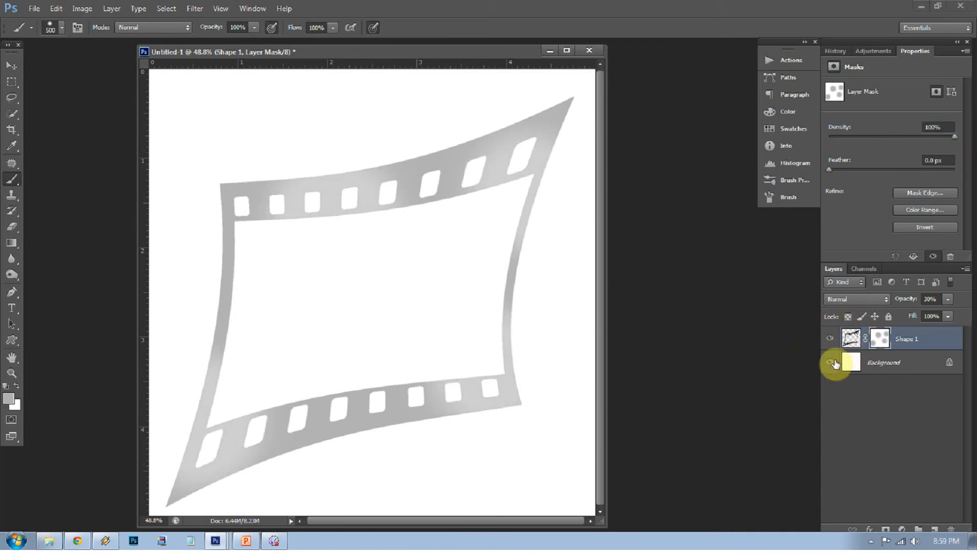
mouse_move(851, 338)
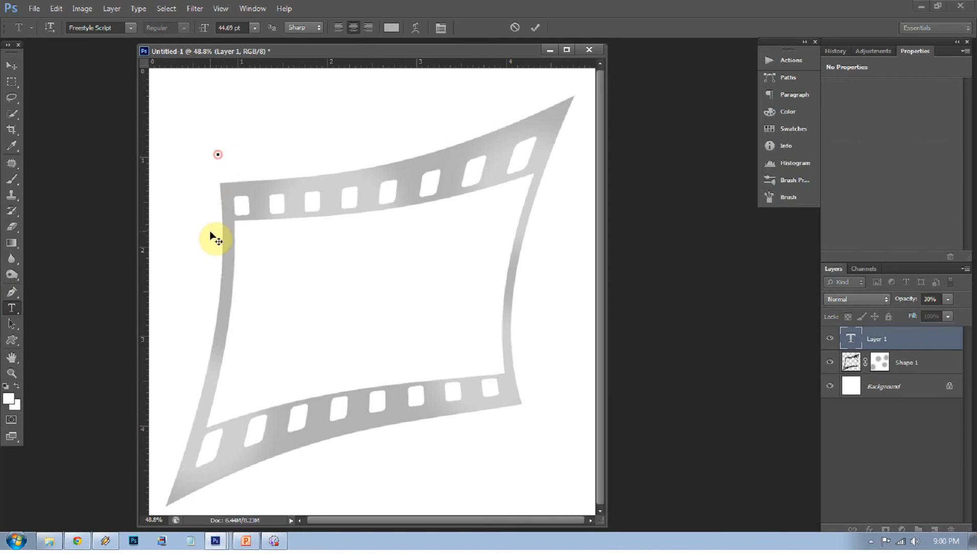
Step: Type 'Learn' and 'Now' as script text layers, then select the Photo text layer
type("Learn")
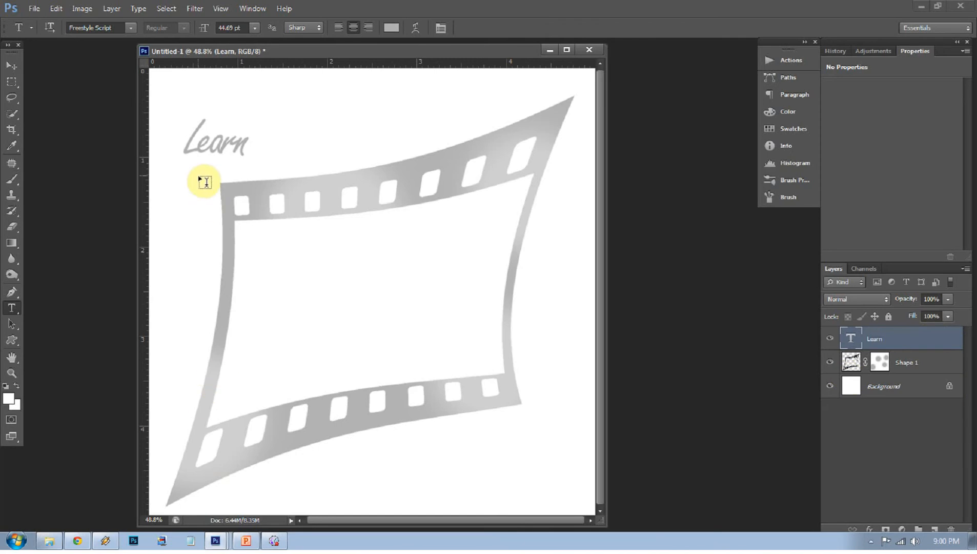
left_click(242, 230)
type("Photo")
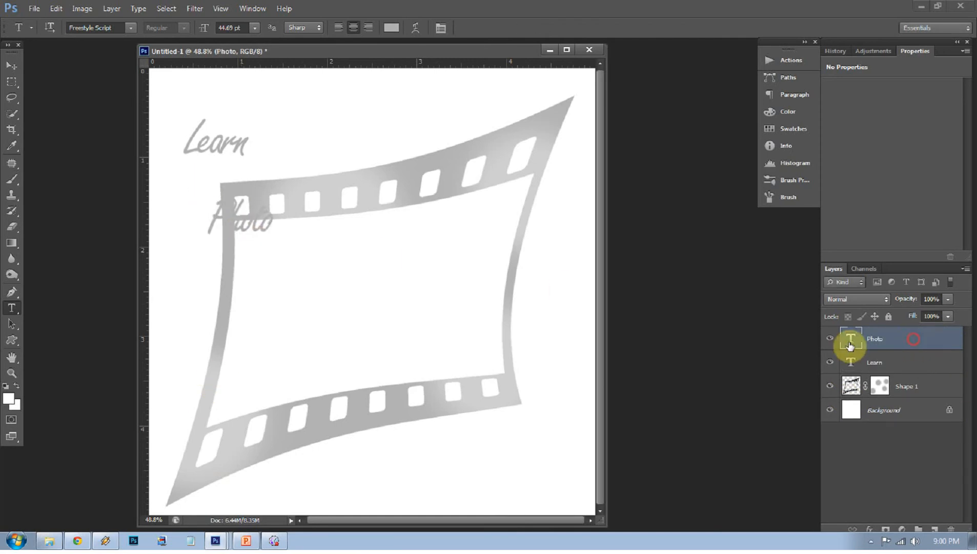
type("Now")
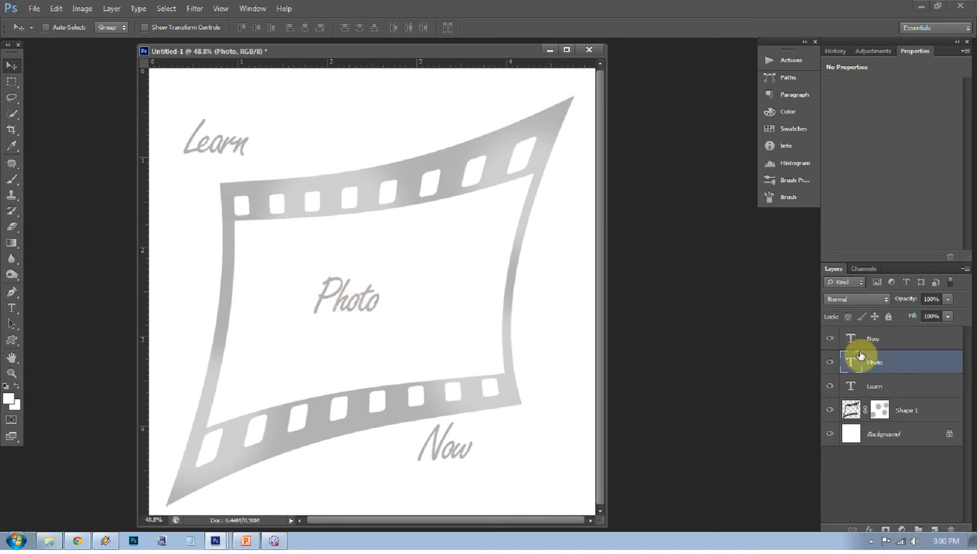
left_click(874, 386)
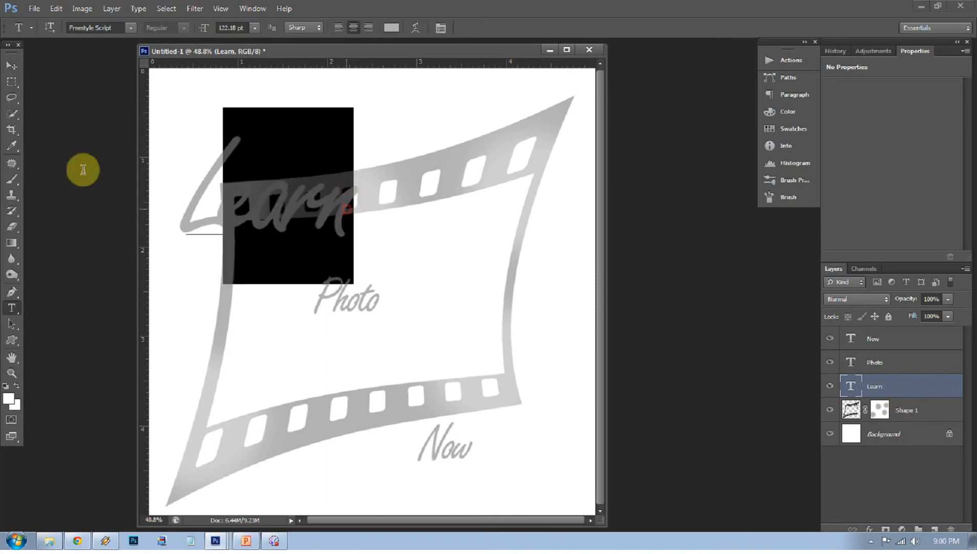
Step: Colour the word Learn black and the word Photo red
left_click(391, 28)
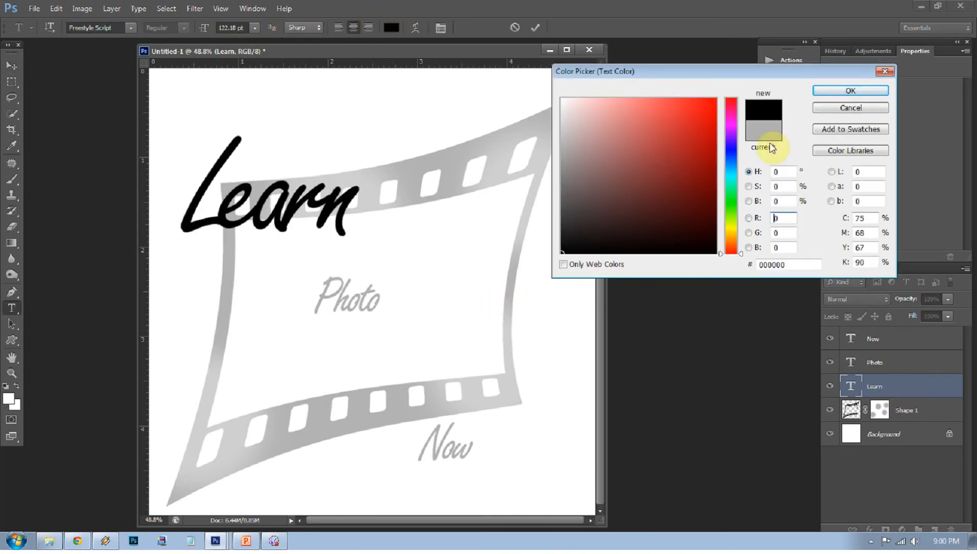
left_click(851, 90)
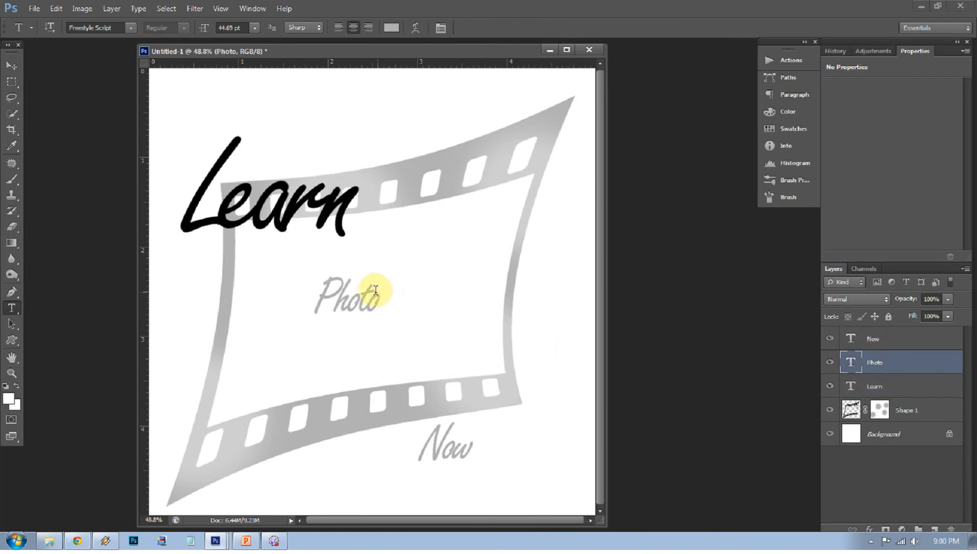
left_click(391, 28)
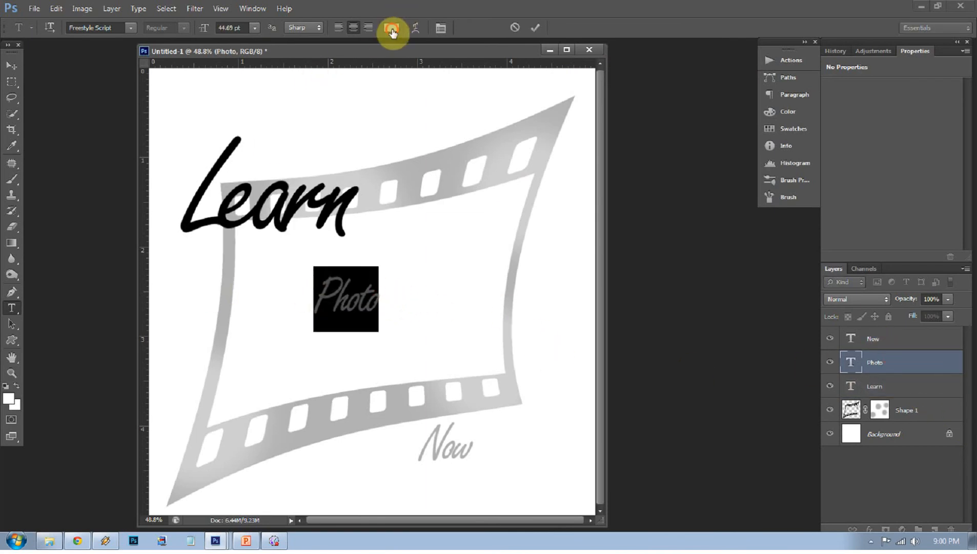
left_click(392, 28)
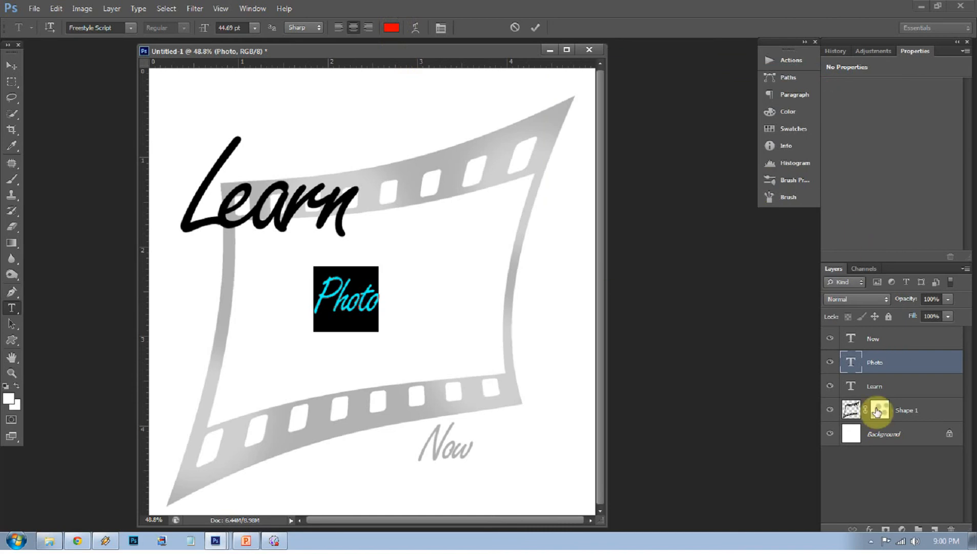
left_click(874, 386)
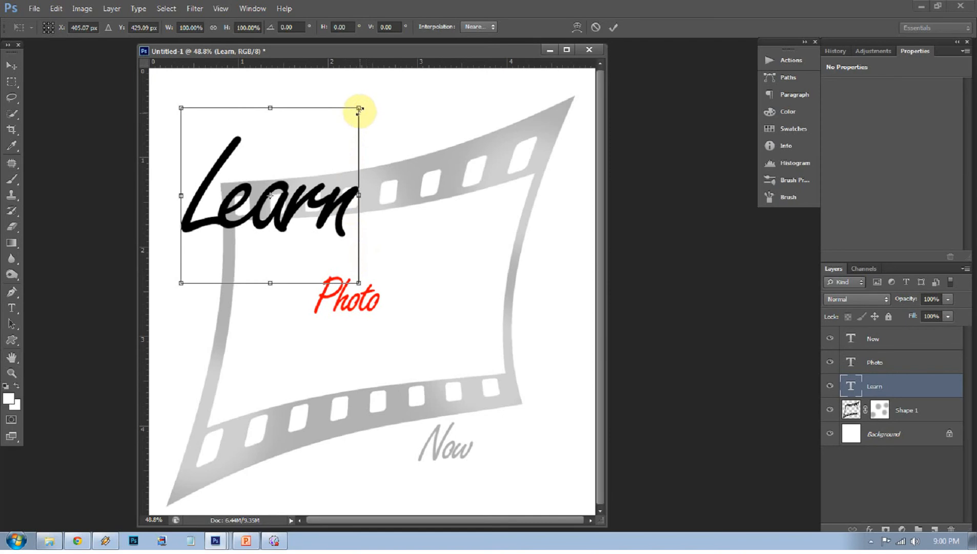
Step: Resize the word Learn and confirm the transform
left_click_drag(358, 107, 390, 75)
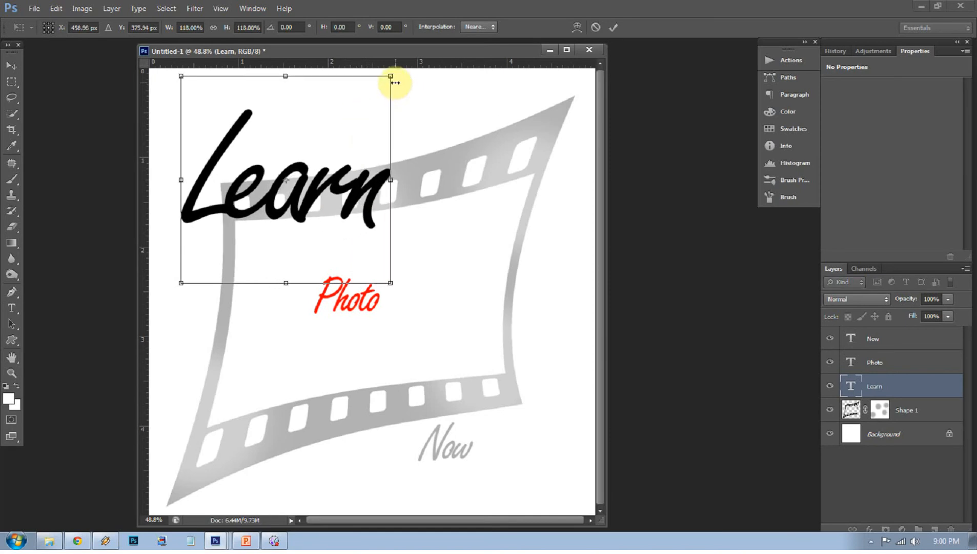
left_click_drag(390, 76, 383, 84)
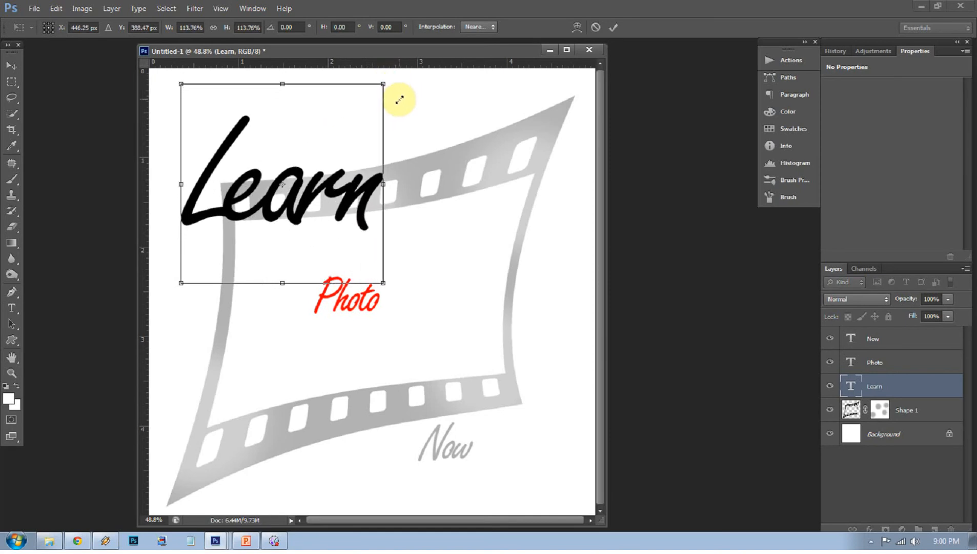
left_click(11, 307)
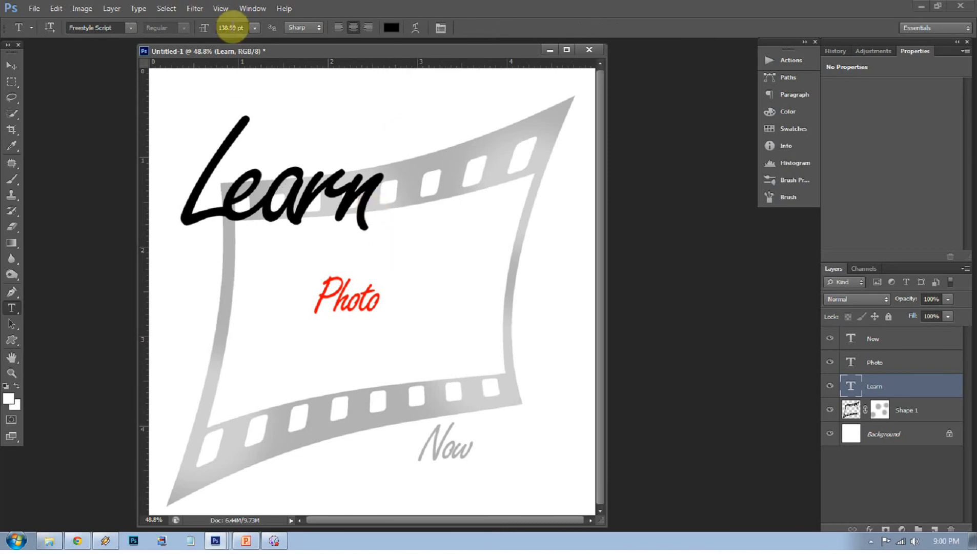
Step: Set Photo's font size to 138.99 pt and shrink Learn toward the upper left
left_click(229, 27)
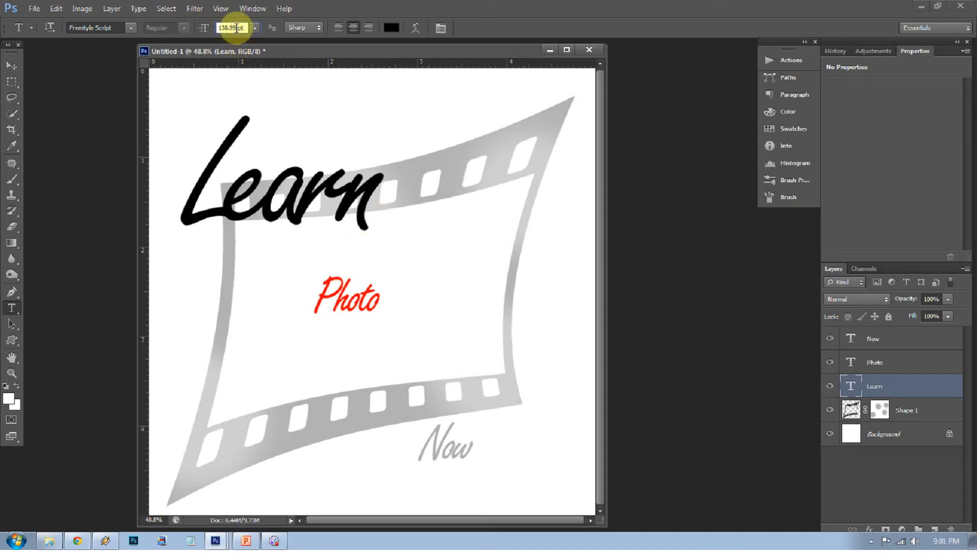
triple_click(229, 27)
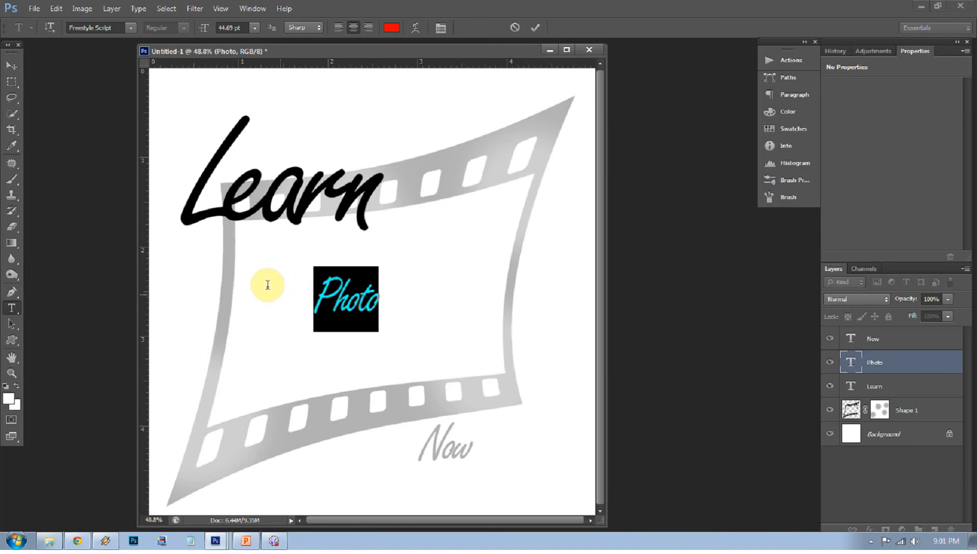
type("138.99")
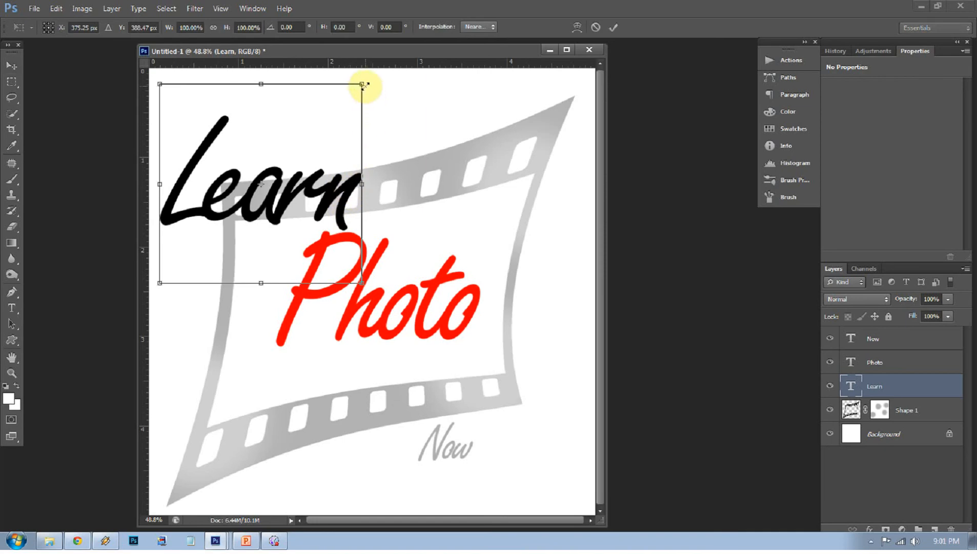
left_click_drag(366, 84, 341, 103)
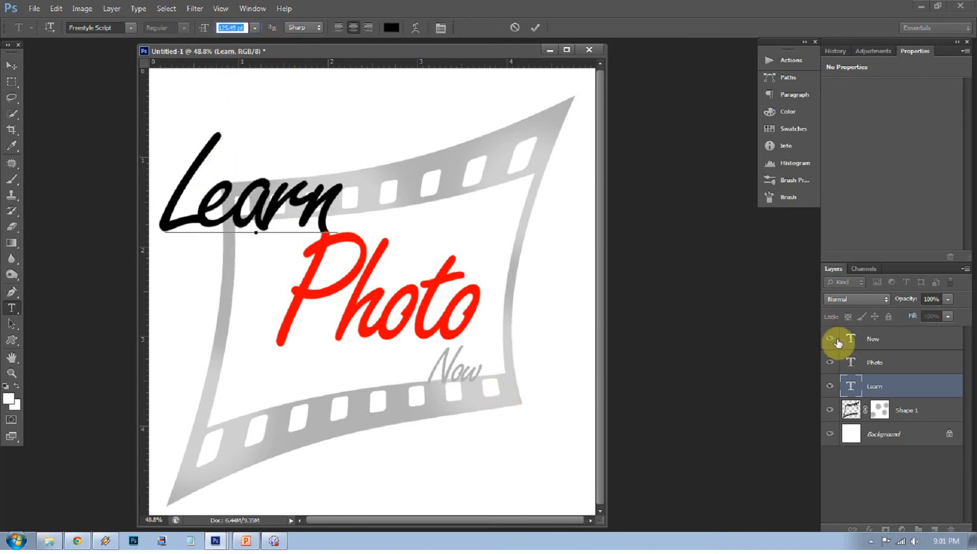
Step: Give the Now text layer a black text colour, then select the Learn layer
left_click(873, 338)
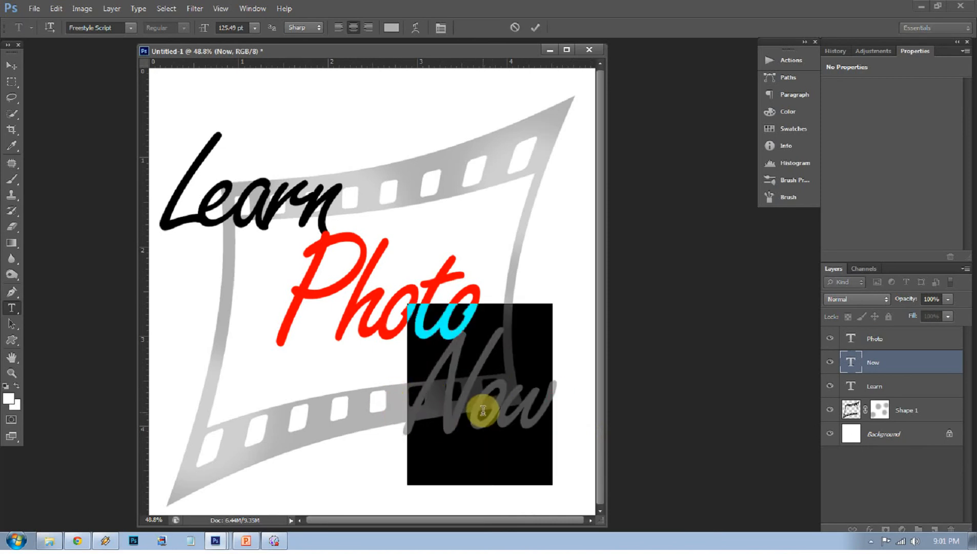
mouse_move(538, 399)
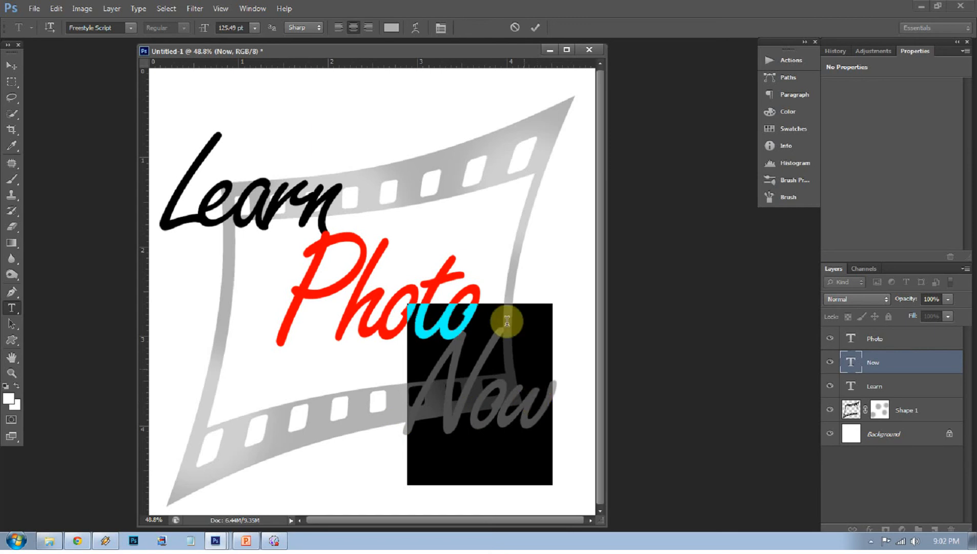
left_click(391, 27)
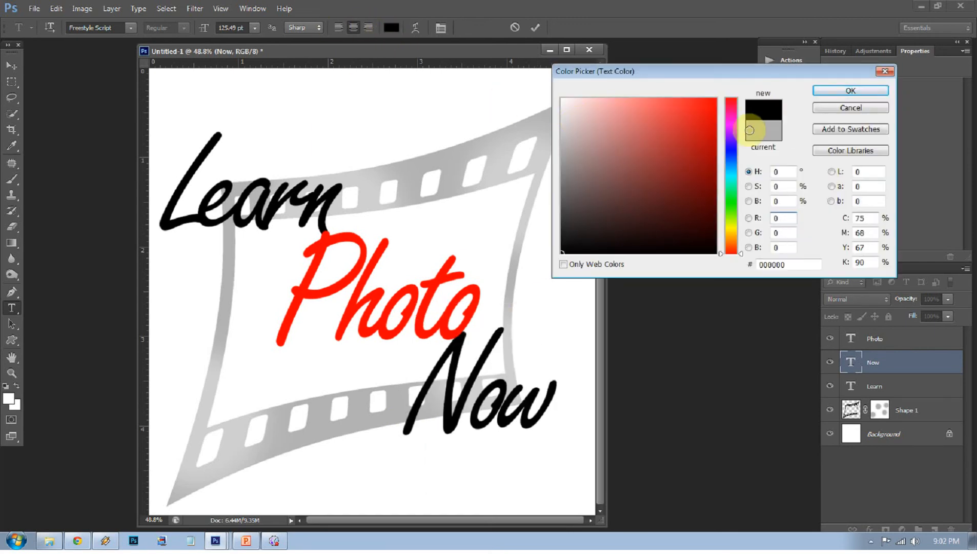
left_click(850, 90)
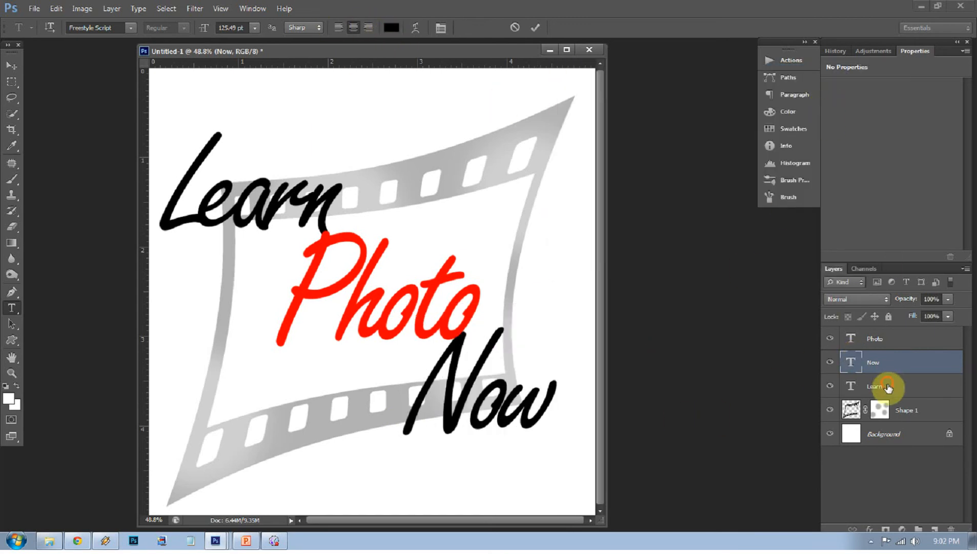
left_click(879, 386)
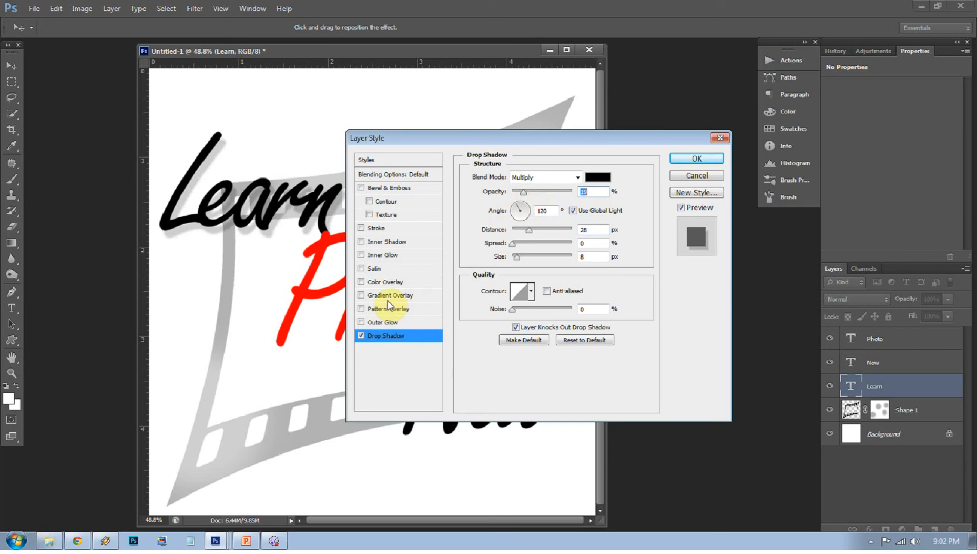
mouse_move(381, 282)
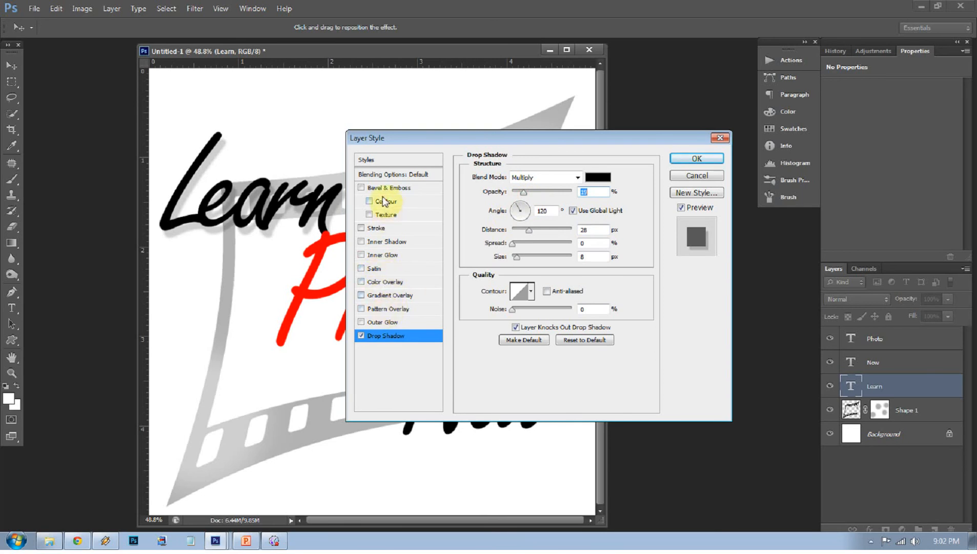
Step: Add Bevel & Emboss alongside Drop Shadow to the Learn layer and apply the style
left_click(391, 187)
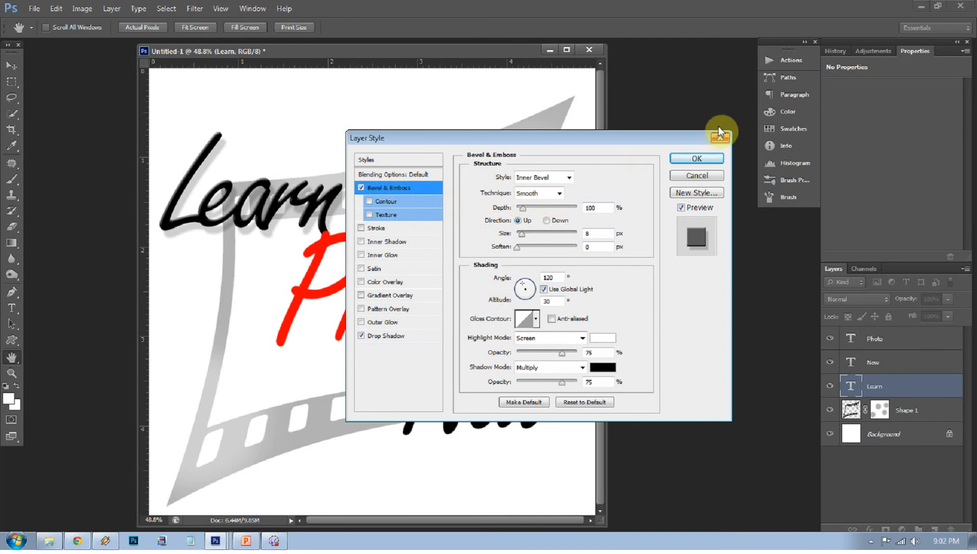
left_click(696, 158)
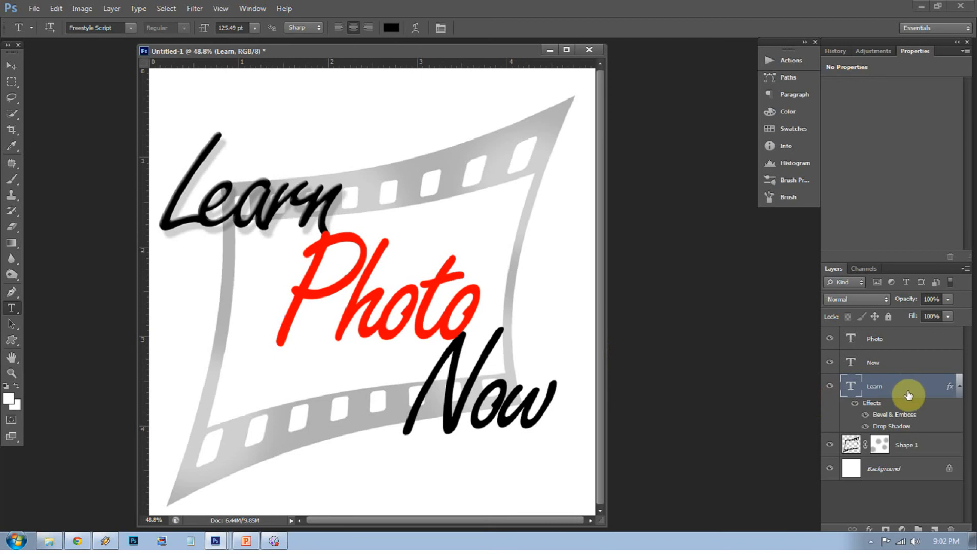
mouse_move(907, 391)
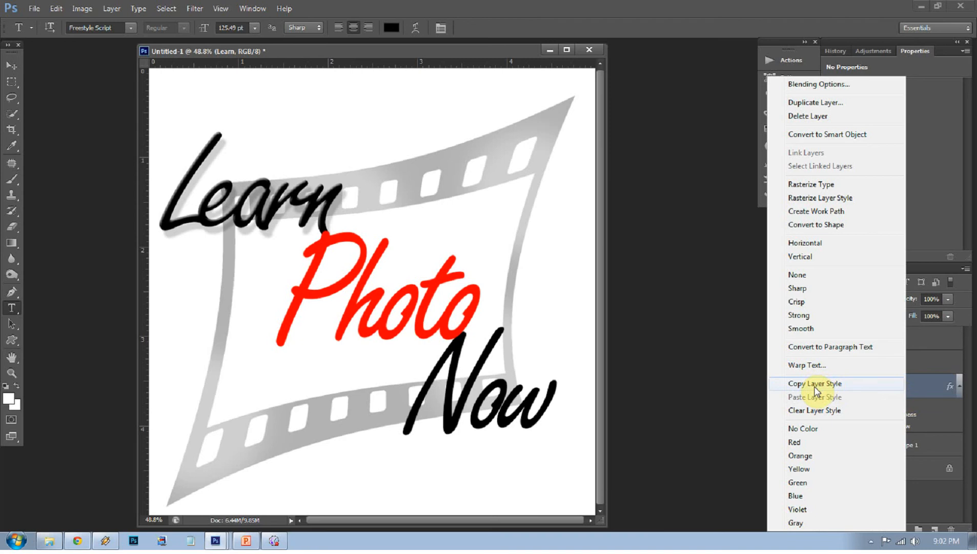
Step: Paste Learn's copied layer style onto Photo and Now, and close the Logo.jpg reference window
left_click(873, 362)
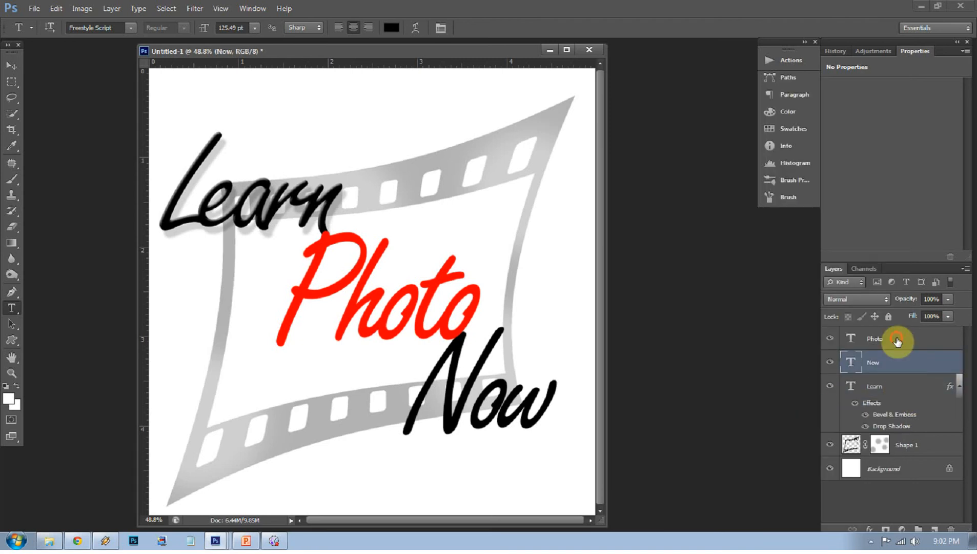
right_click(876, 338)
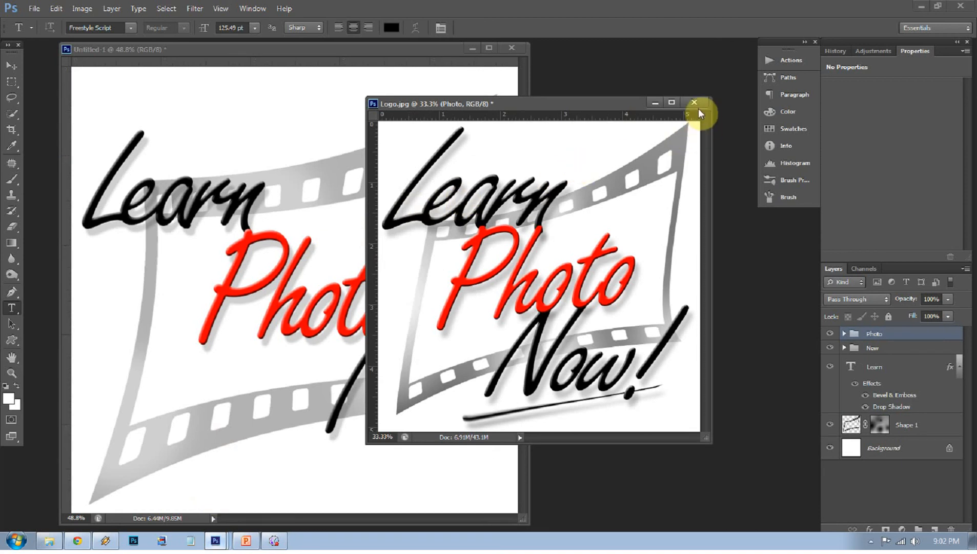
left_click(693, 102)
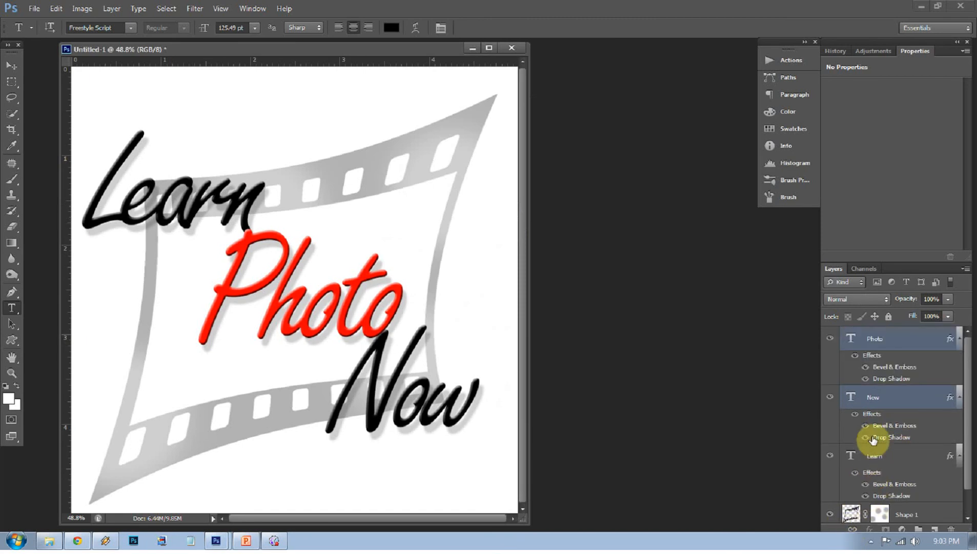
scroll("down", 3)
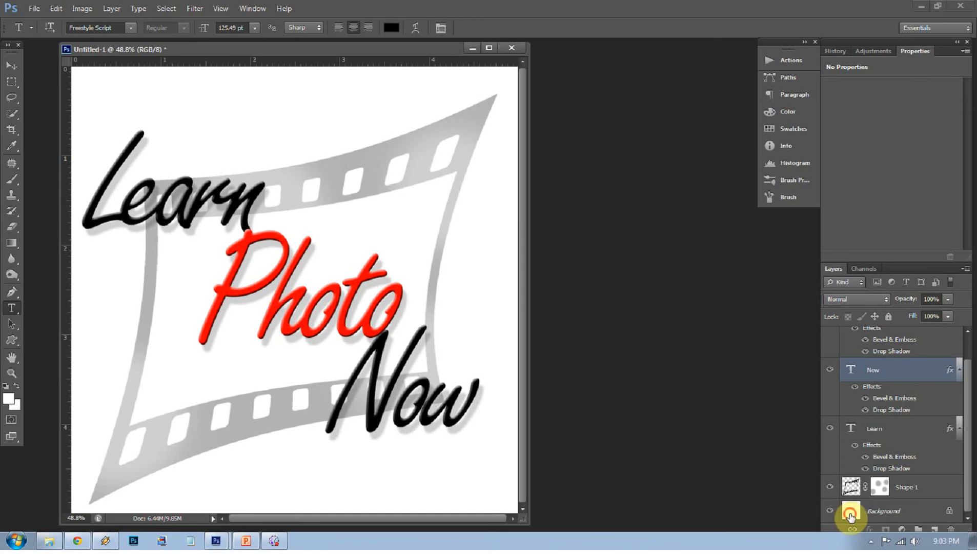
Step: Hide the white Background layer so the logo sits on a transparent canvas
left_click(830, 511)
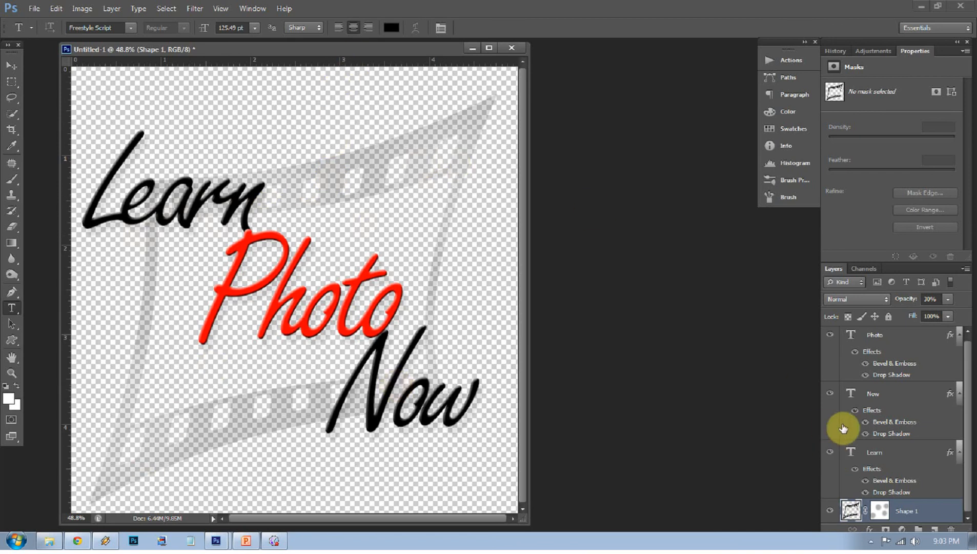
mouse_move(852, 6)
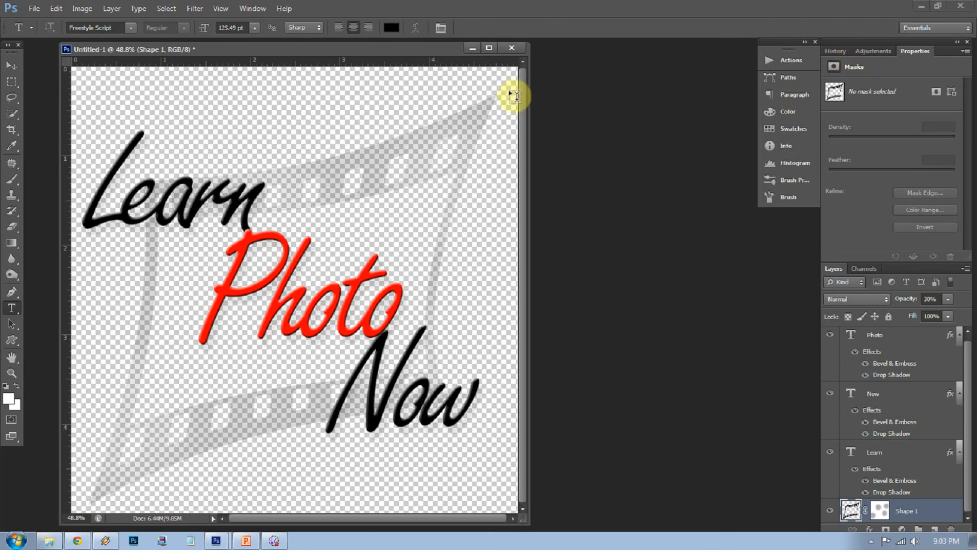
mouse_move(122, 27)
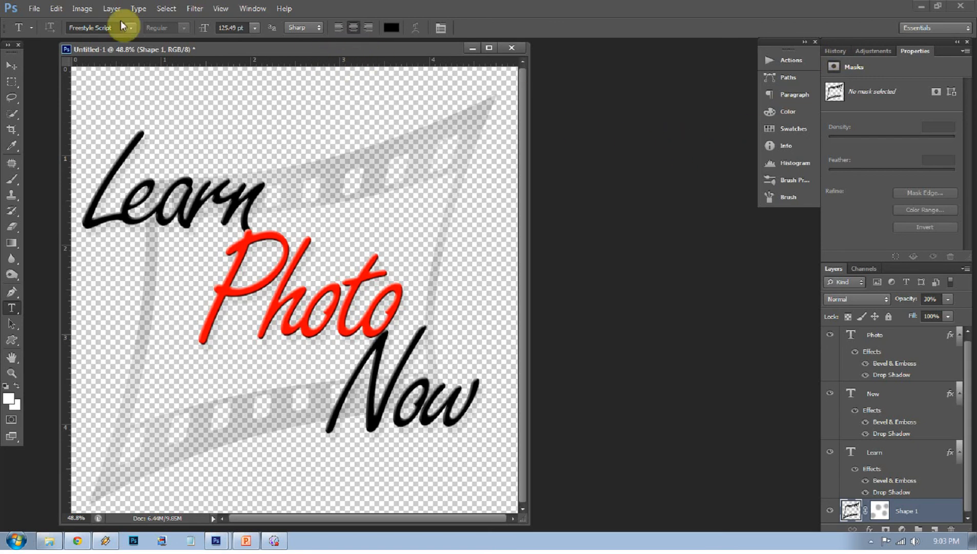
Step: Save As PNG named Logo.png, replacing the existing file and accepting PNG options
left_click(34, 8)
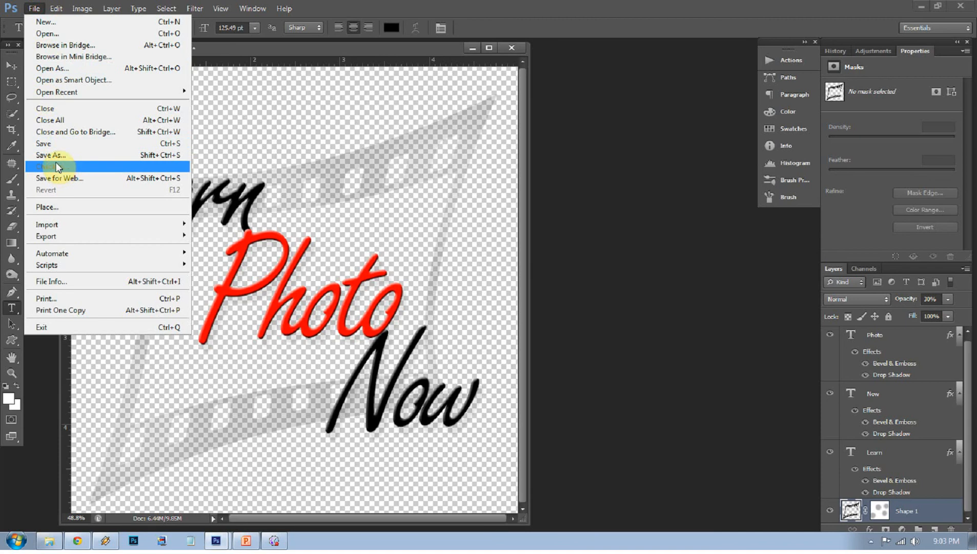
left_click(50, 155)
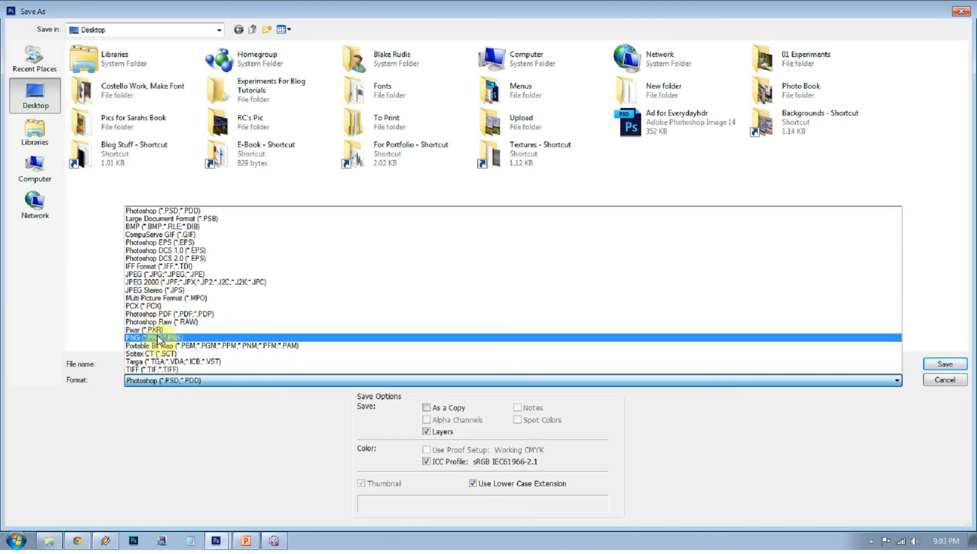
left_click(154, 337)
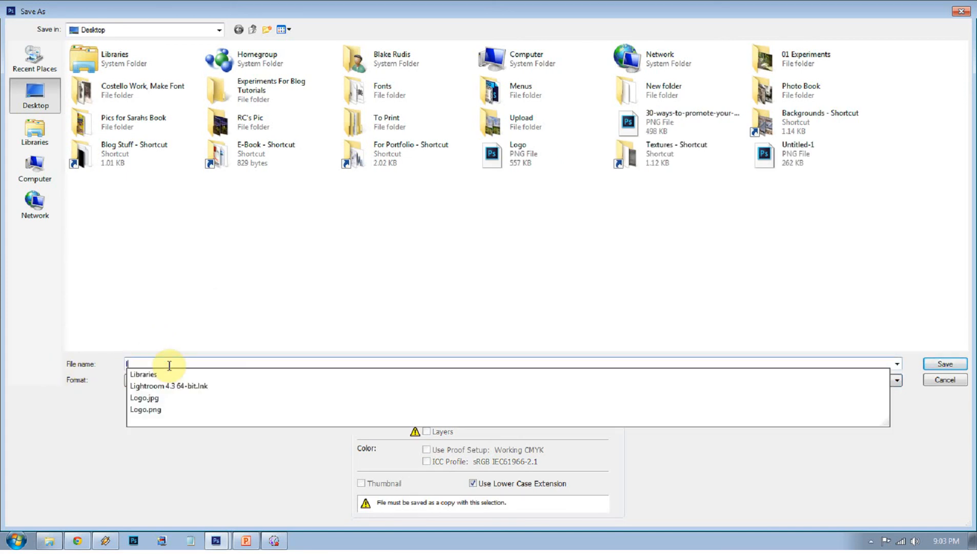
type("logo")
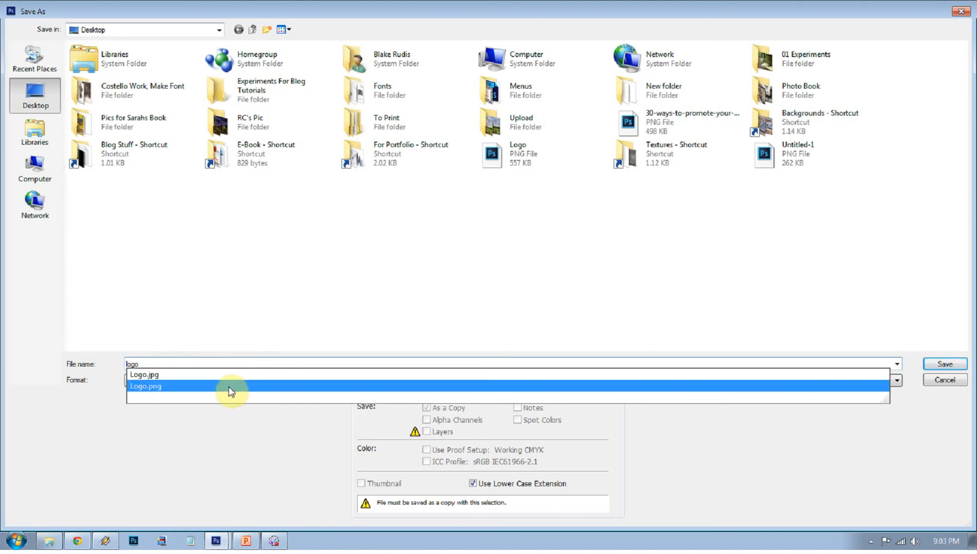
left_click(145, 386)
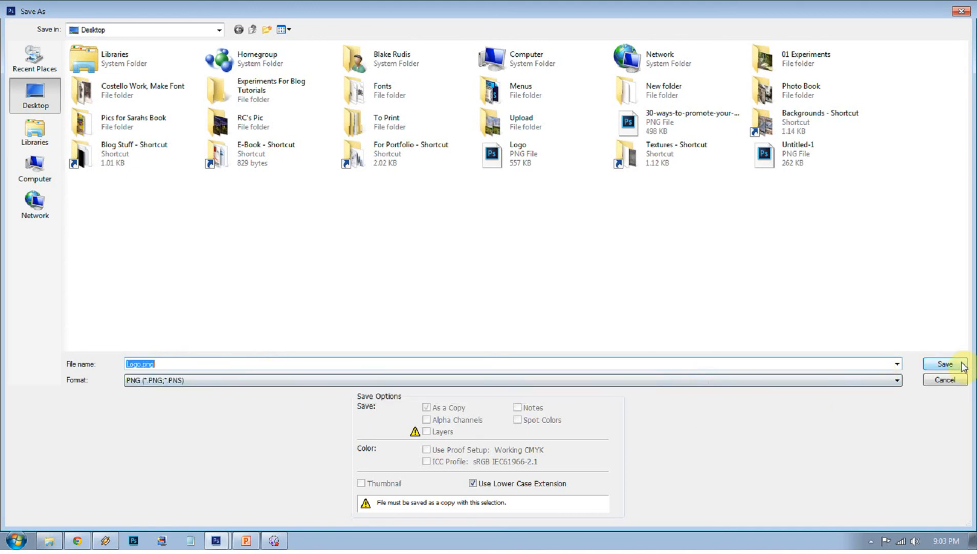
left_click(945, 364)
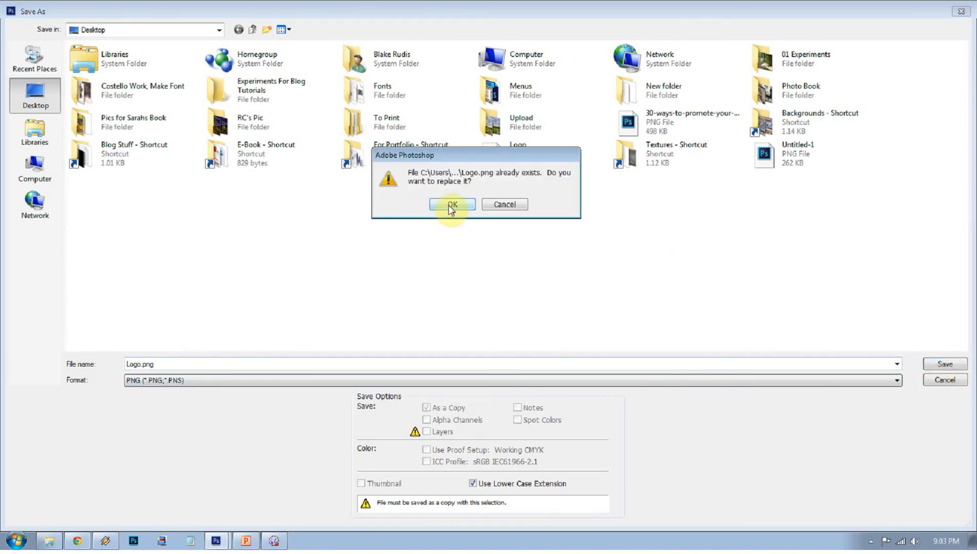
left_click(452, 205)
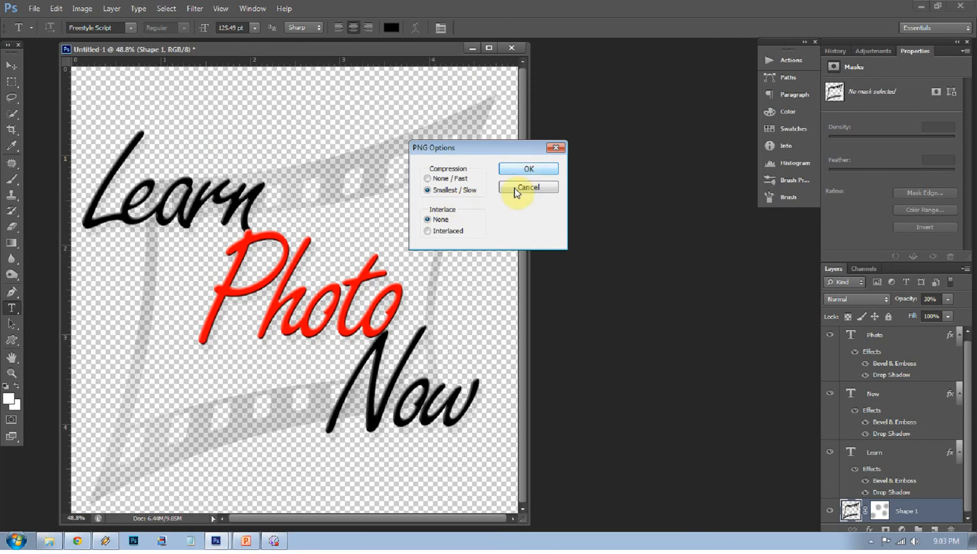
mouse_move(446, 217)
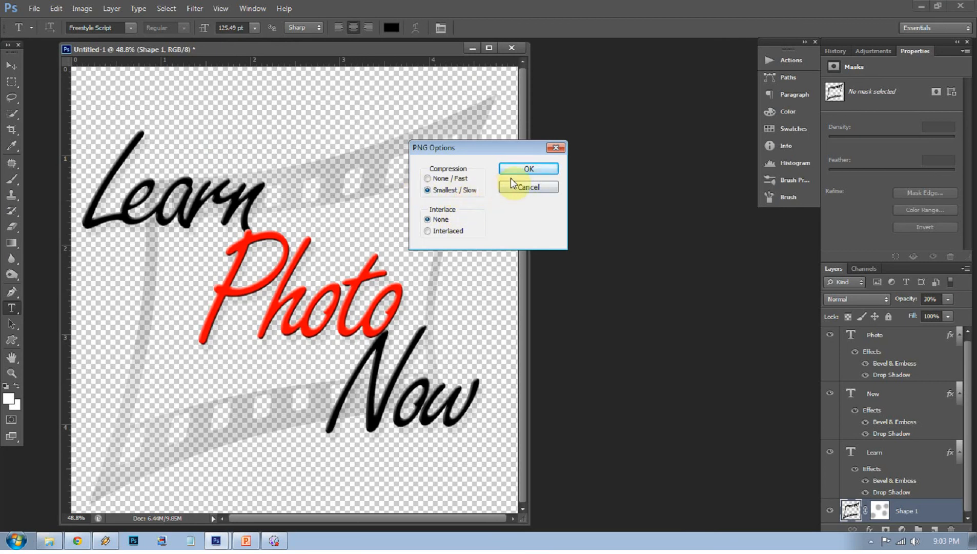
left_click(528, 168)
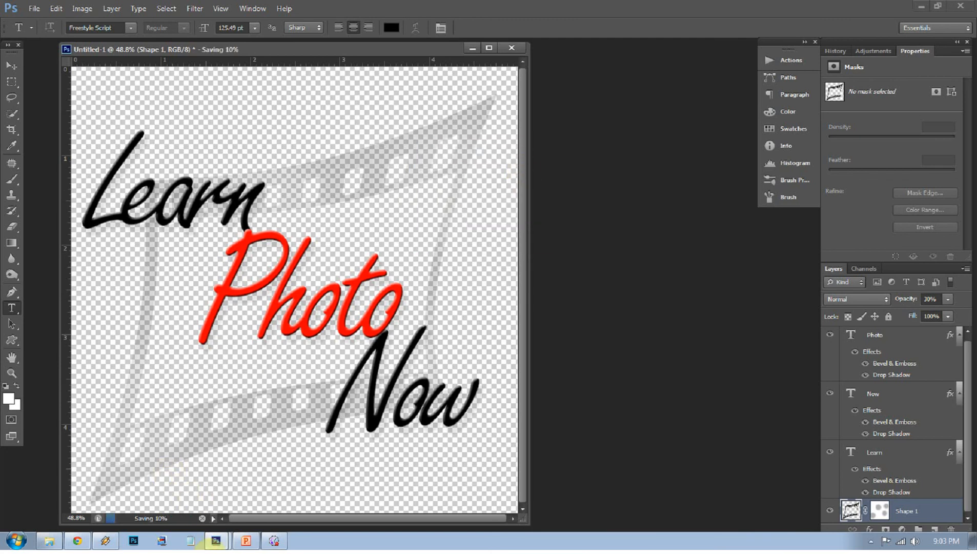
Step: In PowerPoint's Insert Picture dialog, select the Logo PNG file
left_click(246, 540)
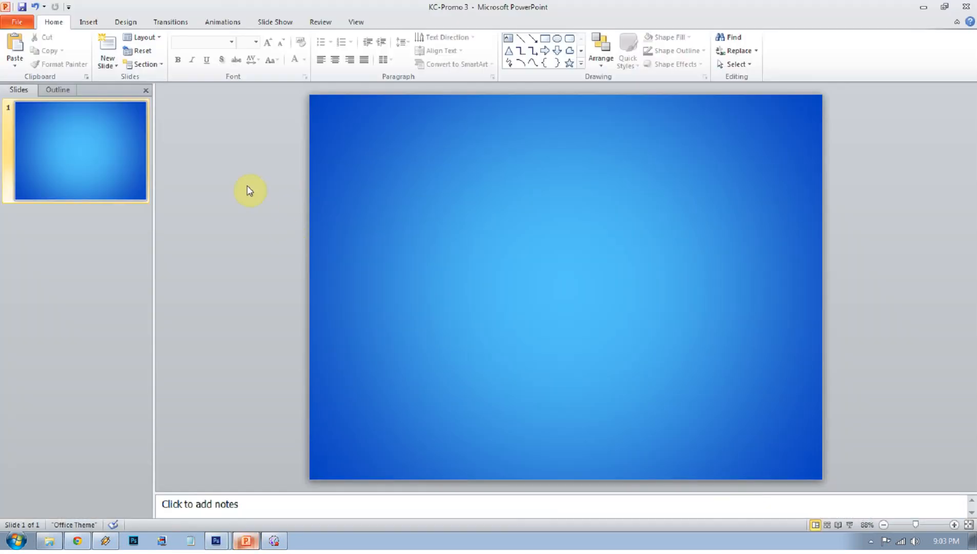
mouse_move(143, 321)
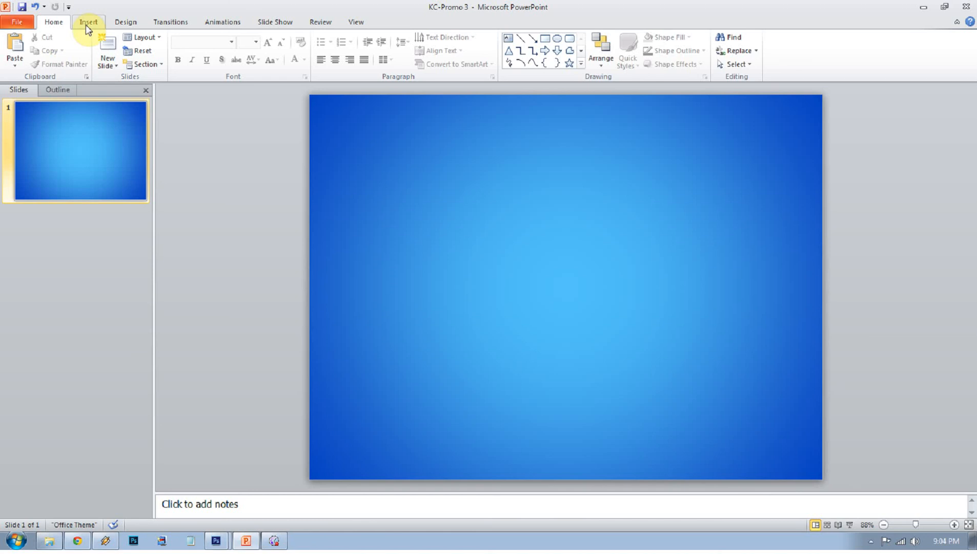
left_click(89, 21)
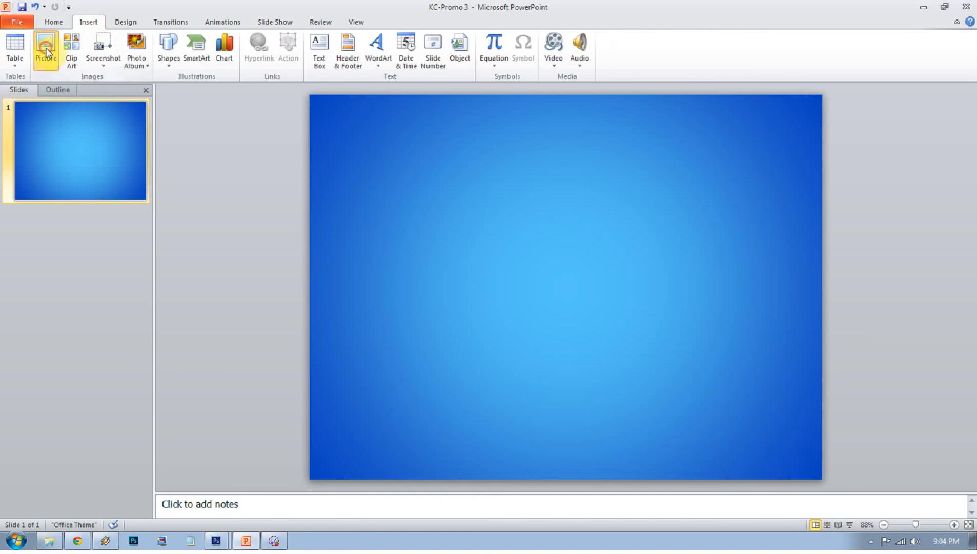
left_click(46, 50)
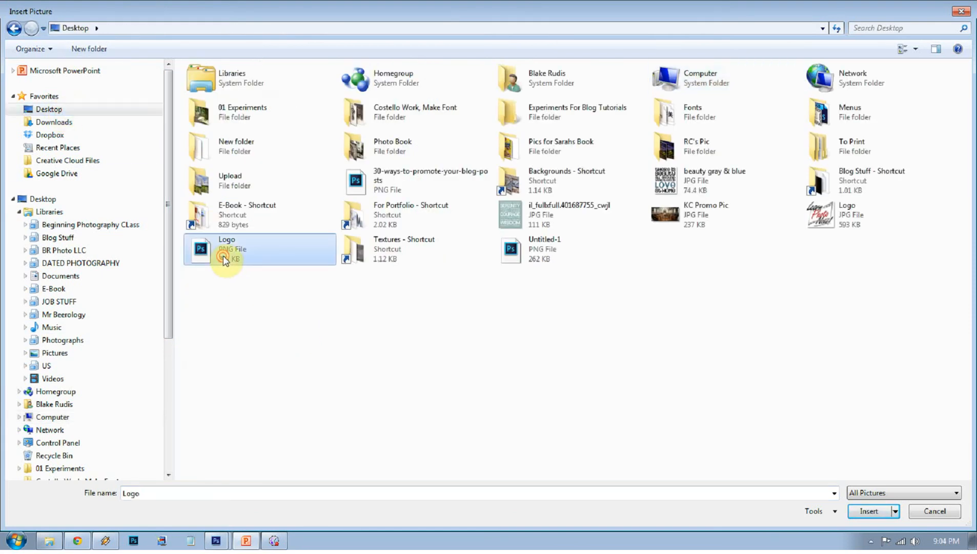
left_click(869, 511)
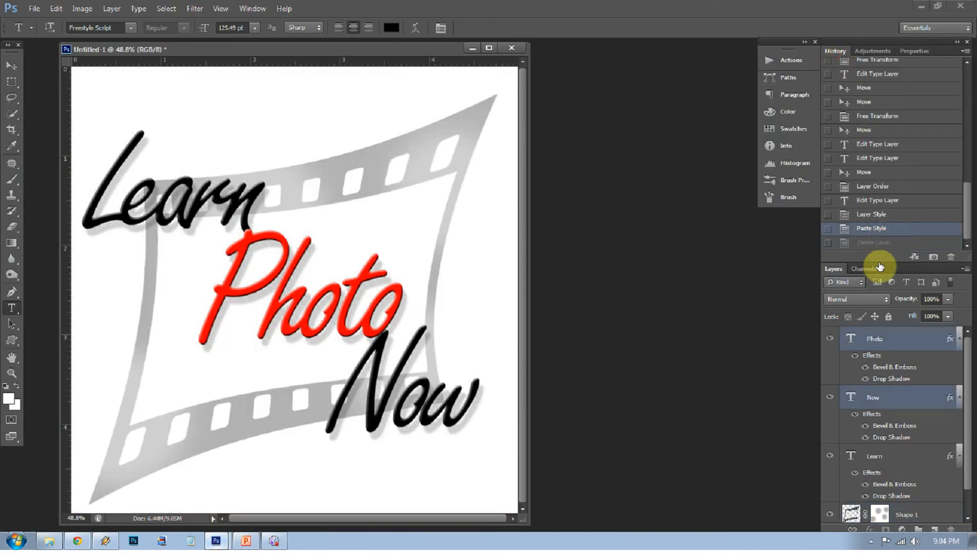
Step: Save a JPEG copy of the logo to the desktop as Untitled-1.jpg
left_click(34, 8)
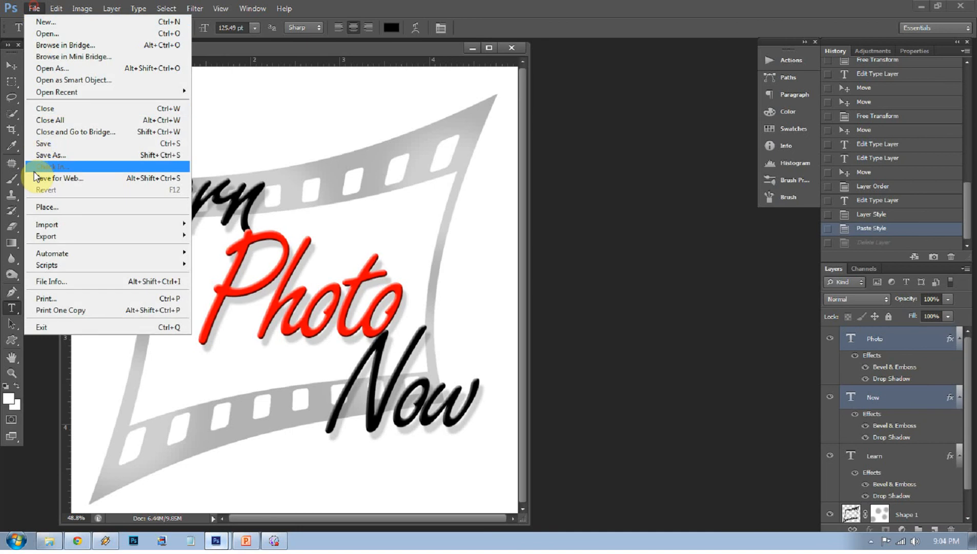
left_click(50, 155)
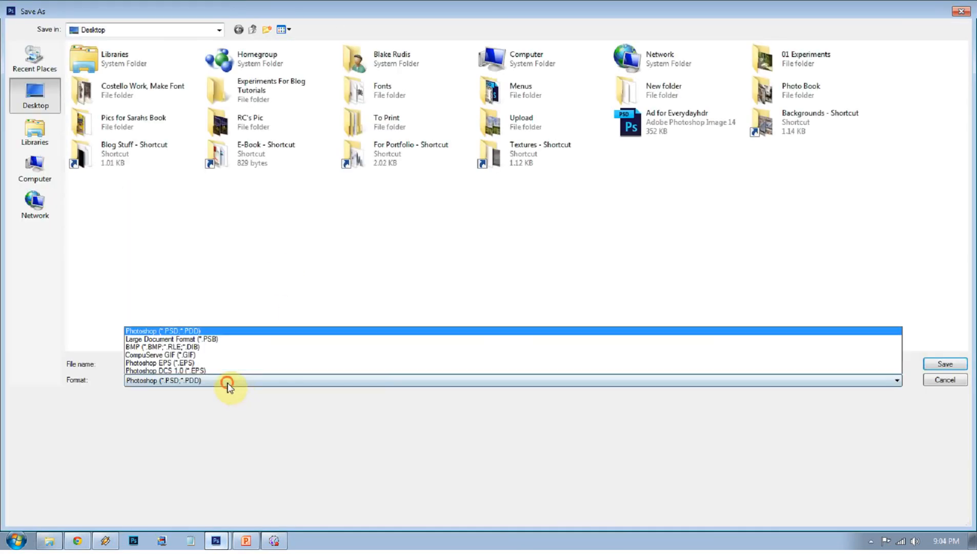
left_click(164, 380)
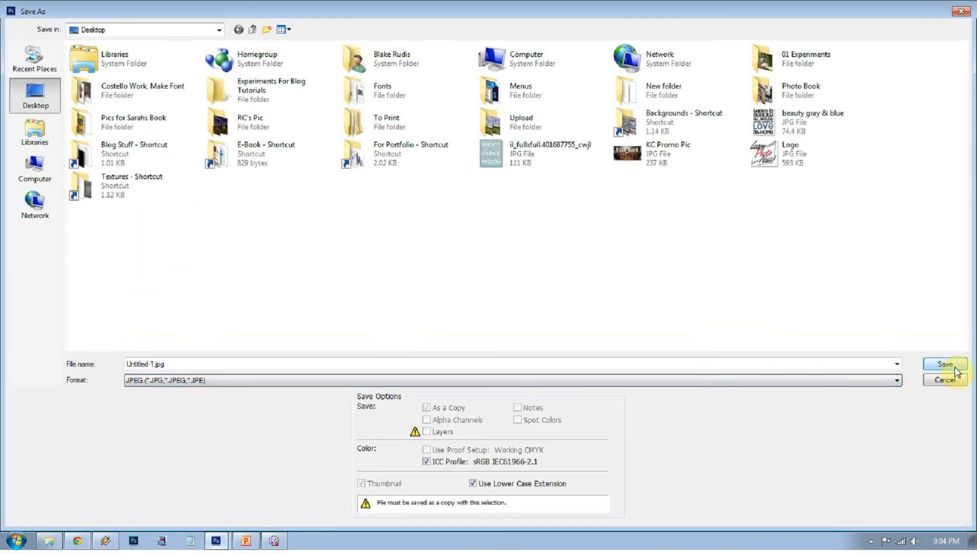
left_click(944, 364)
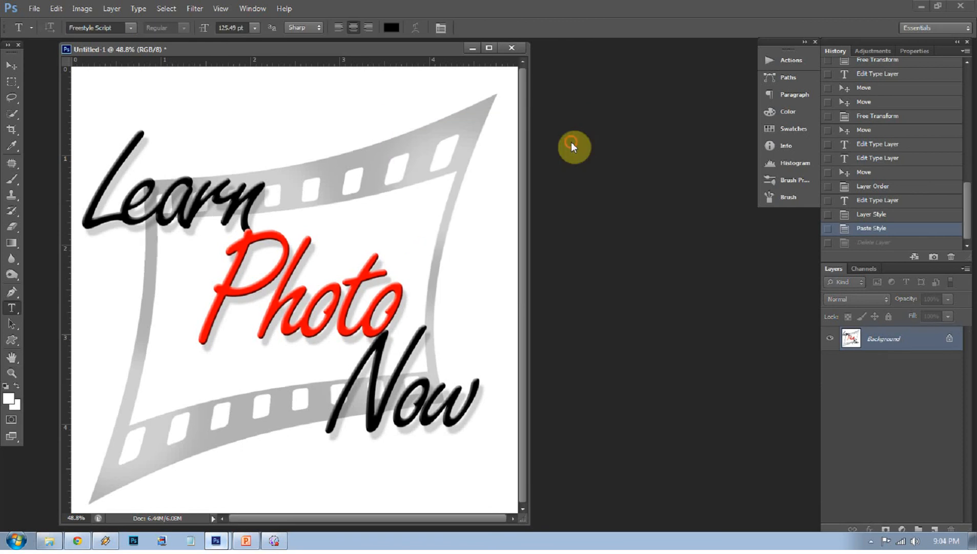
left_click(77, 539)
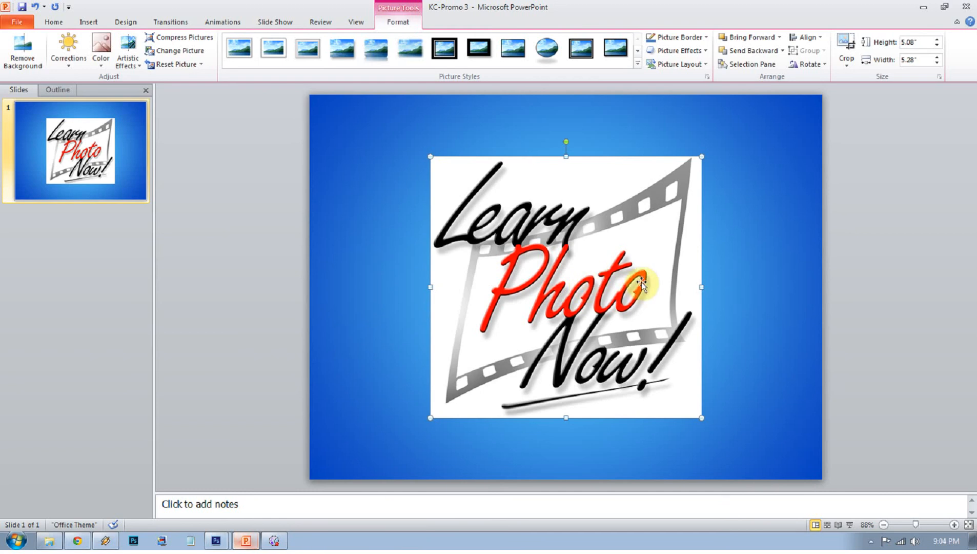
mouse_move(637, 266)
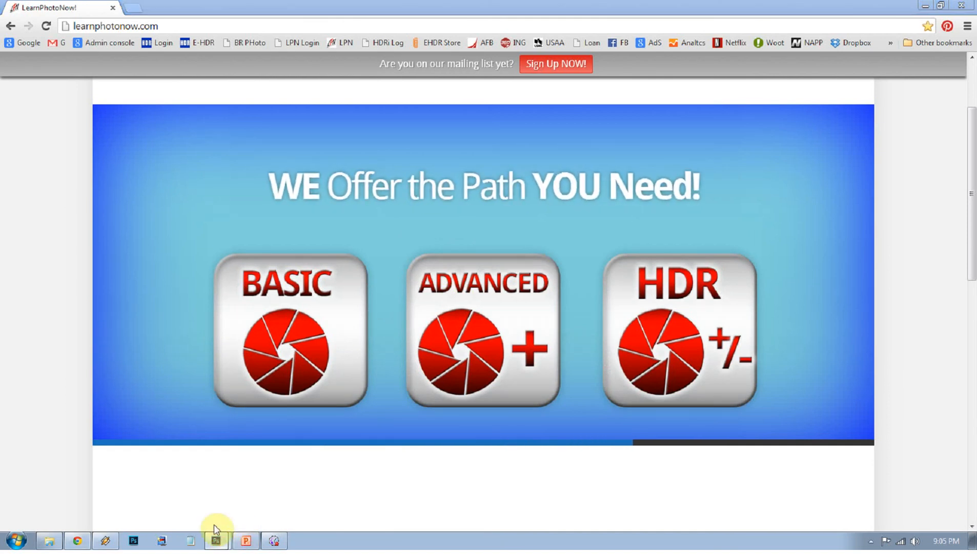
Step: Name the JPEG 'logo' and save it over the existing Logo.jpg, accepting JPEG options
left_click(217, 540)
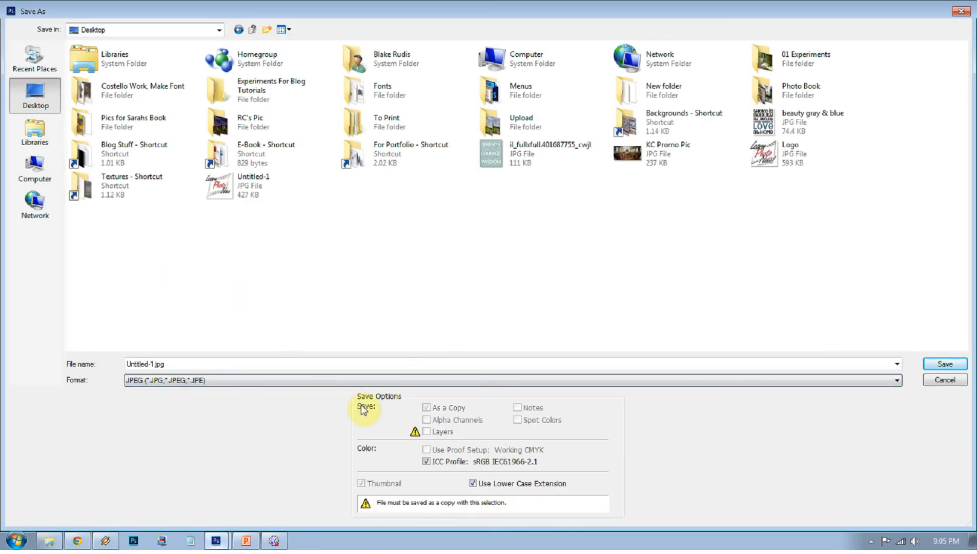
type("logo")
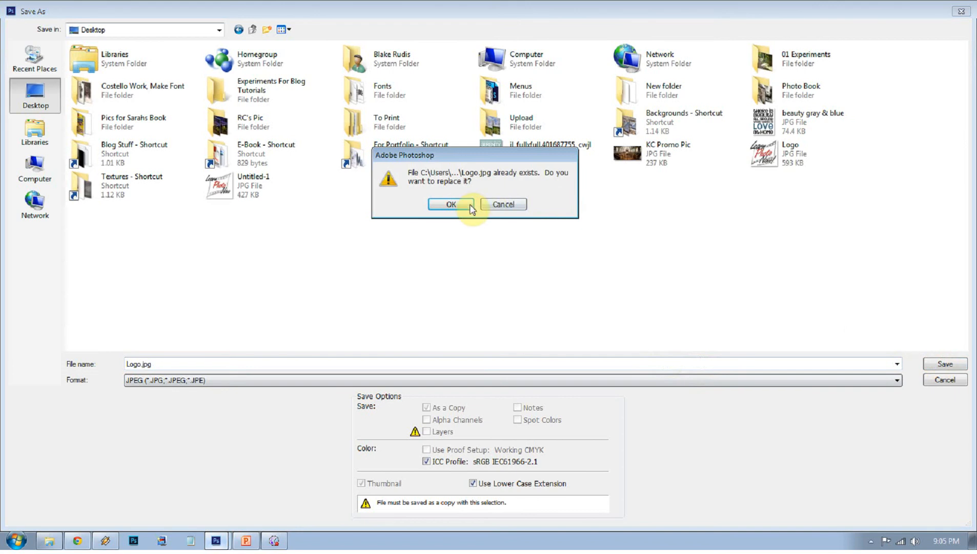
left_click(450, 204)
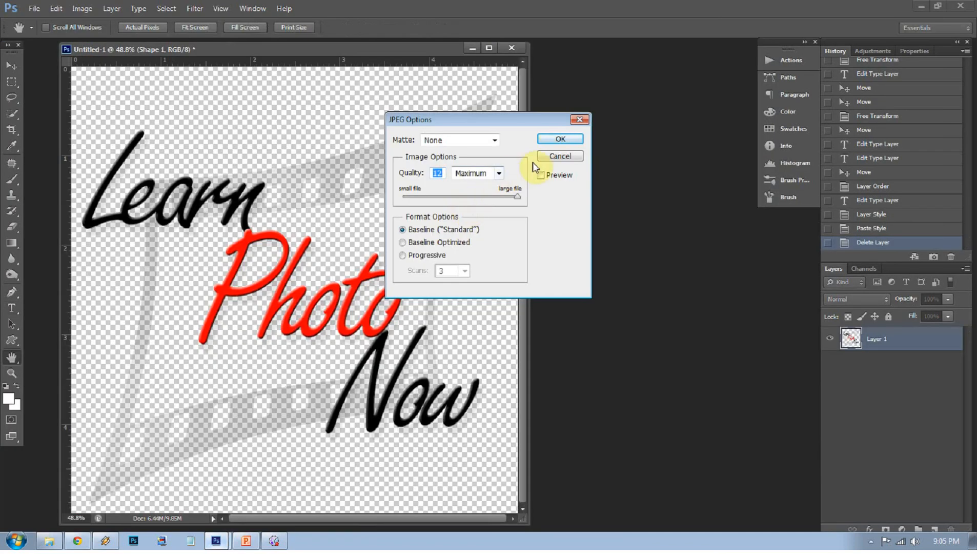
left_click(559, 155)
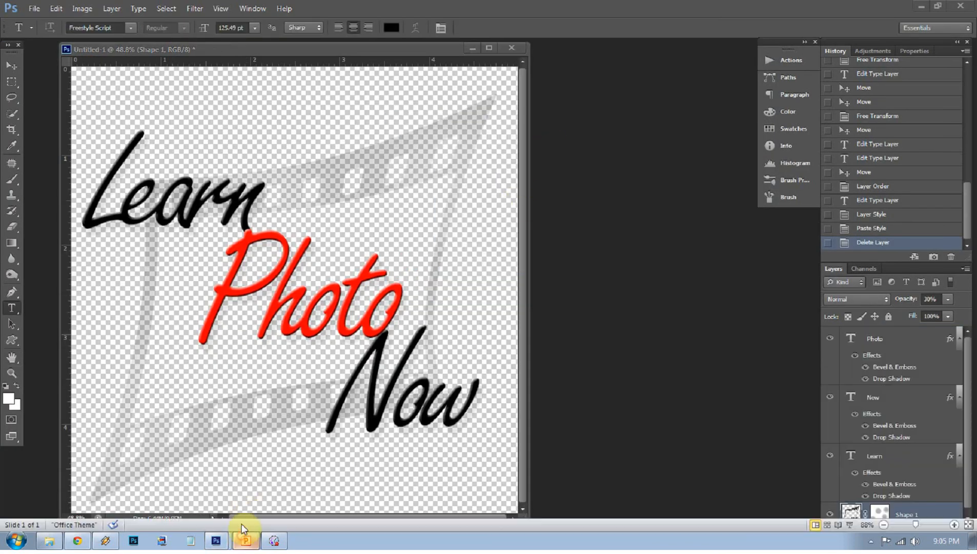
Step: Insert the newest Logo JPG onto the blue slide and deselect it
left_click(246, 540)
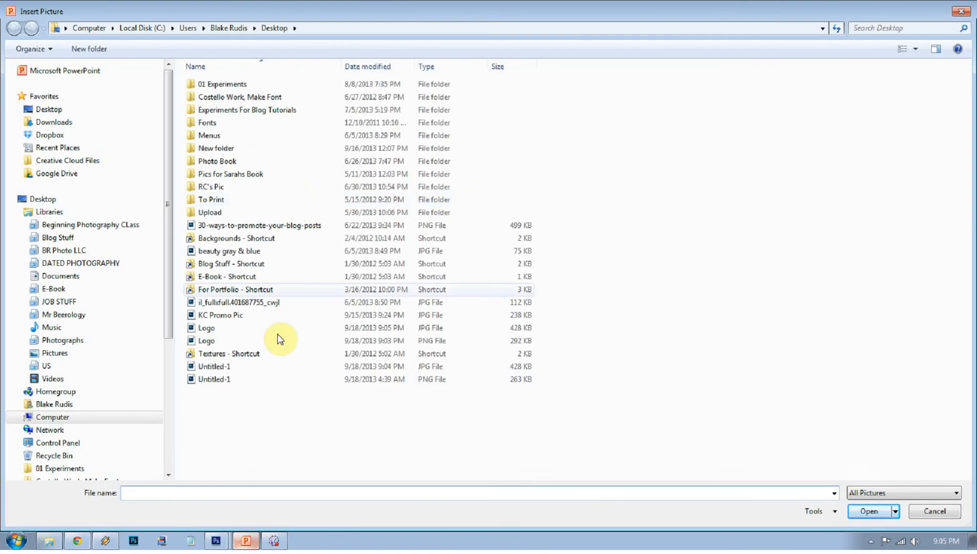
left_click(206, 328)
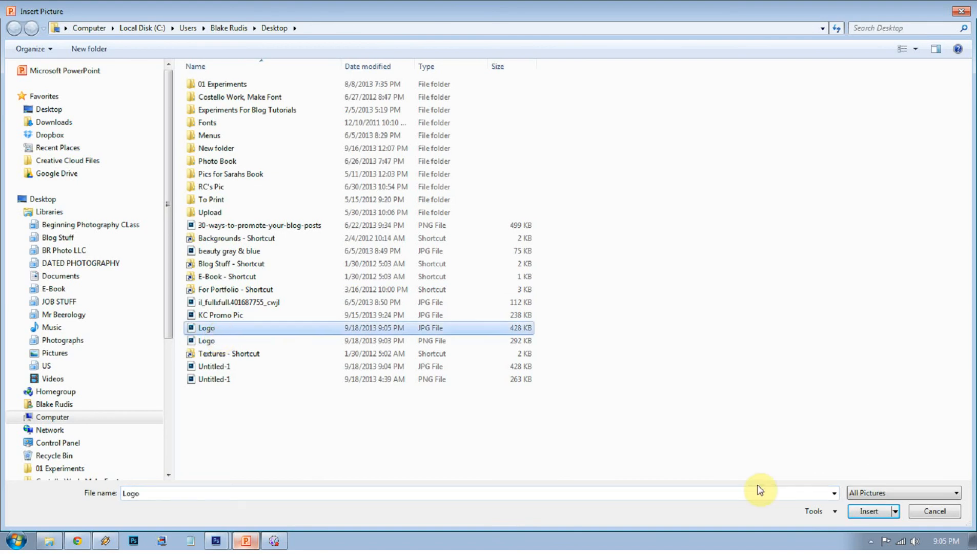
left_click(869, 511)
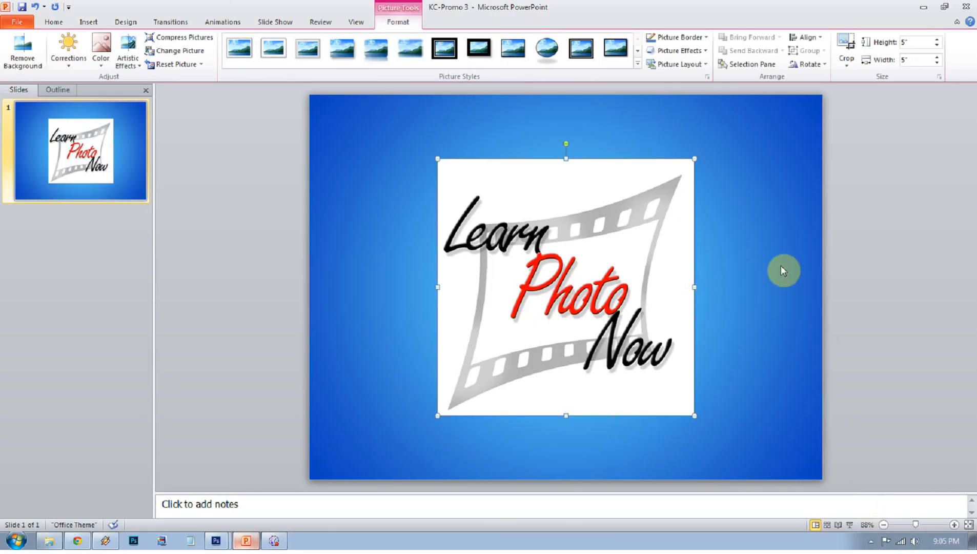
left_click(52, 22)
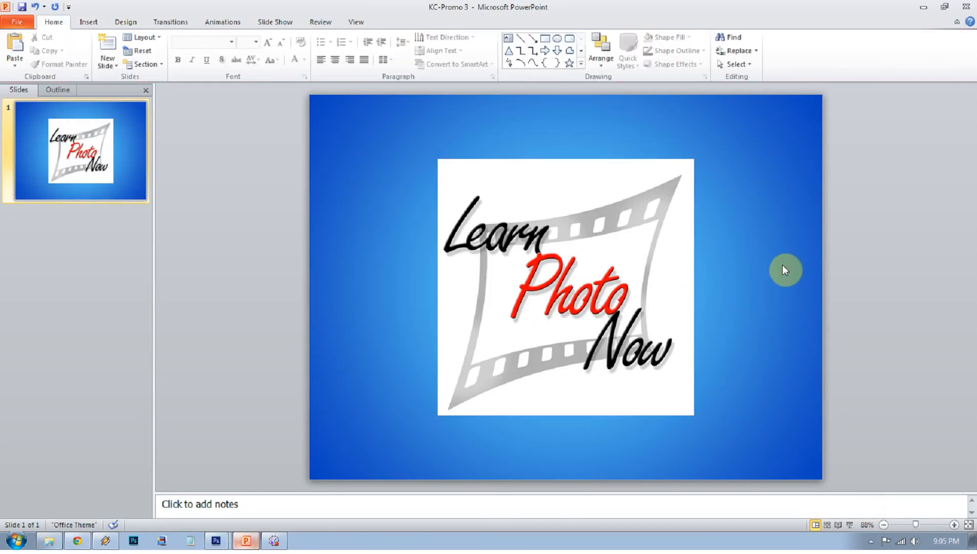